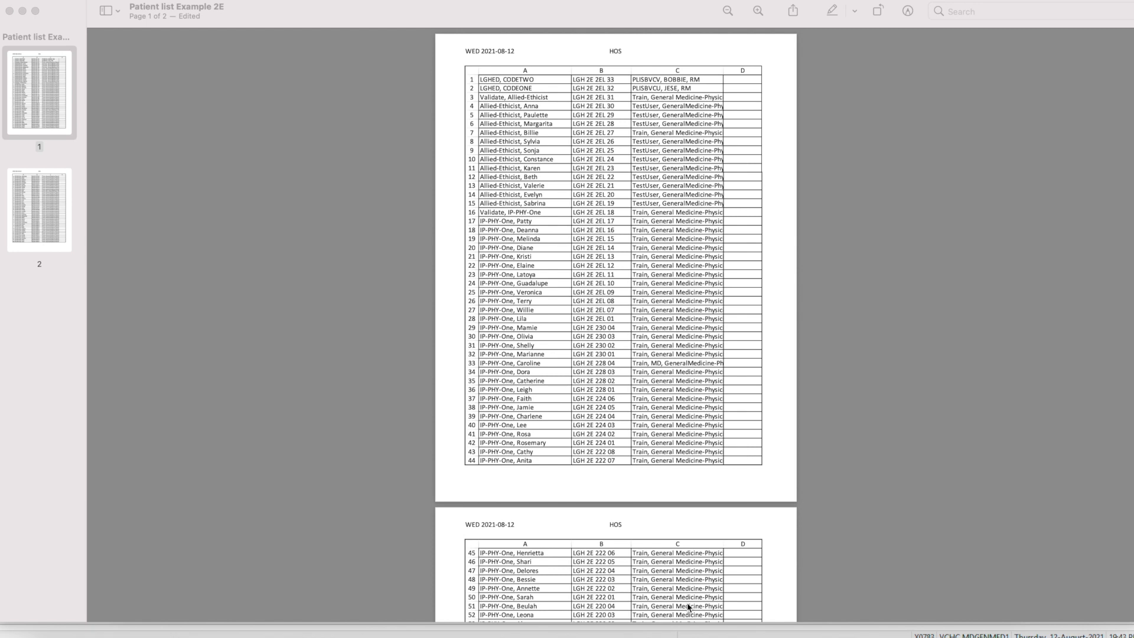
Select all patients on the LGH 2 East patient list in PowerChart
{"action": "scroll", "scroll_direction": "down", "scroll_amount": 3}
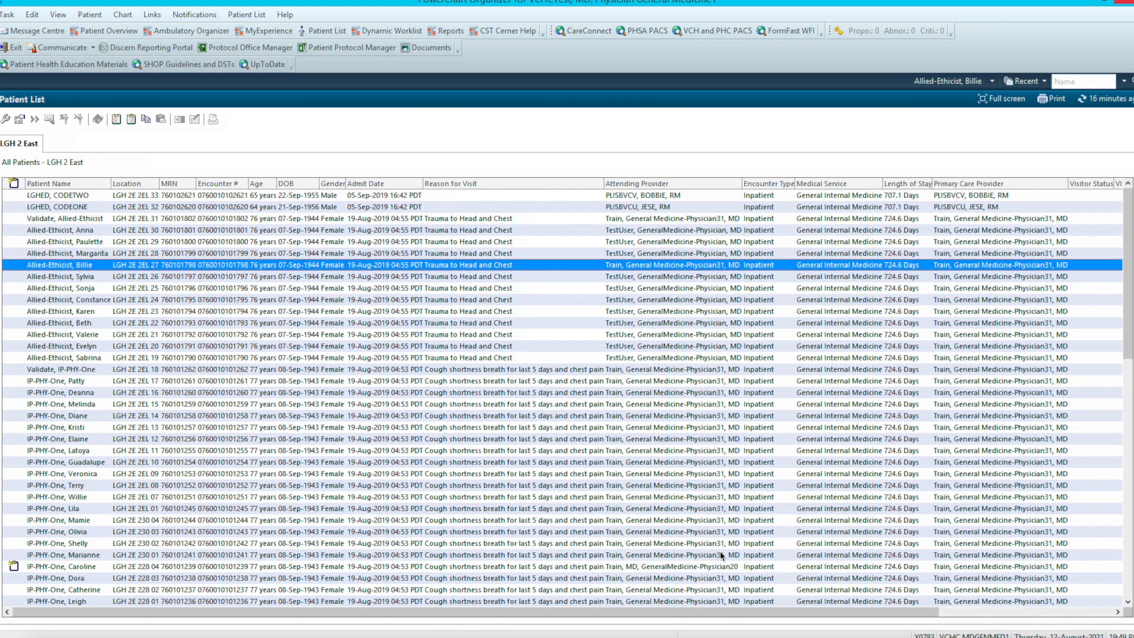
{"action": "scroll", "scroll_direction": "down", "scroll_amount": 3}
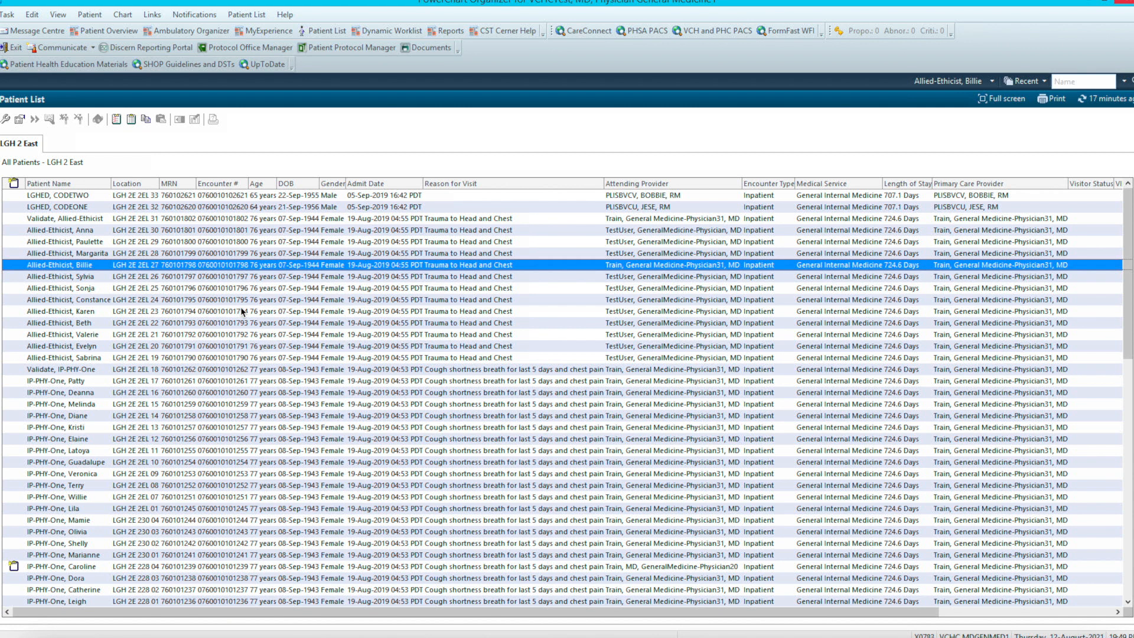
{"action": "mouse_move", "coordinate": [126, 243]}
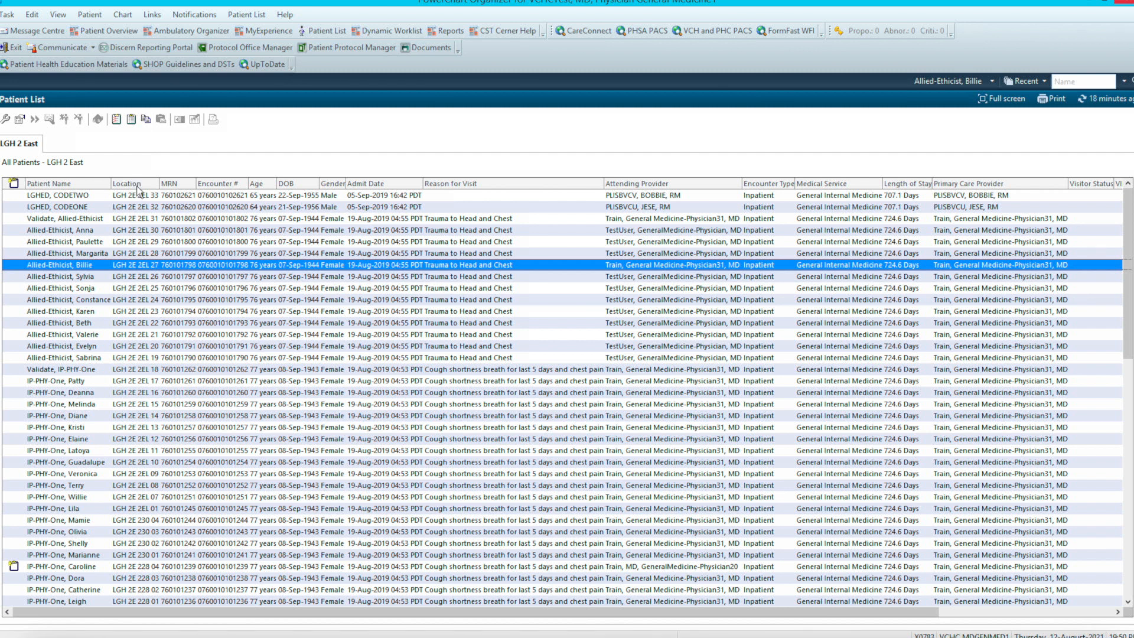
{"action": "scroll", "scroll_direction": "down", "scroll_amount": 3}
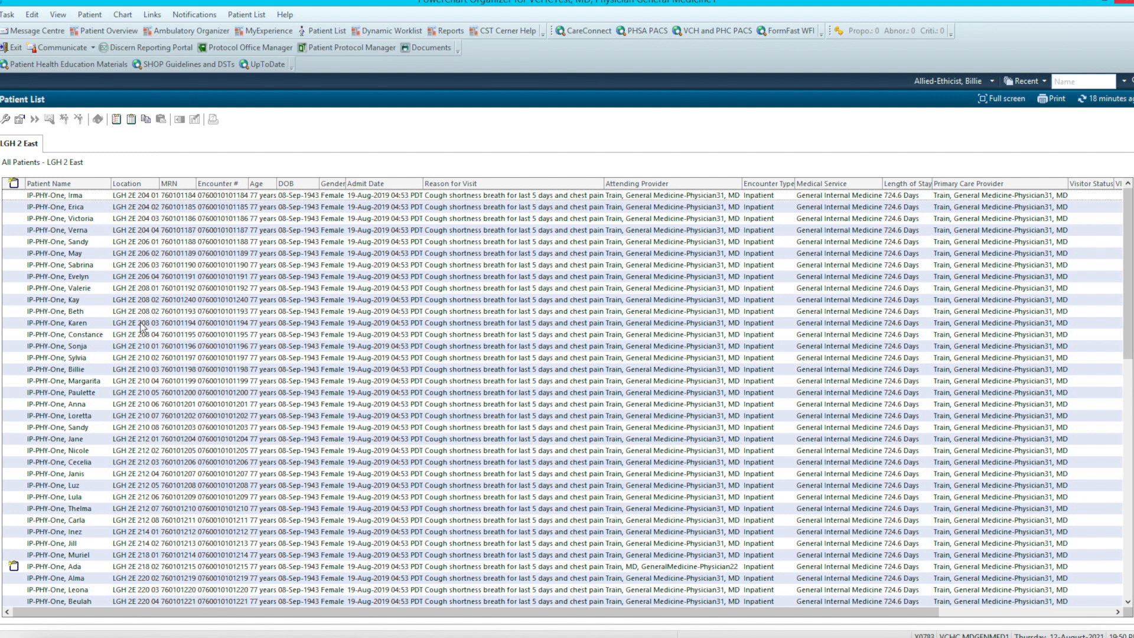
{"action": "mouse_move", "coordinate": [137, 434]}
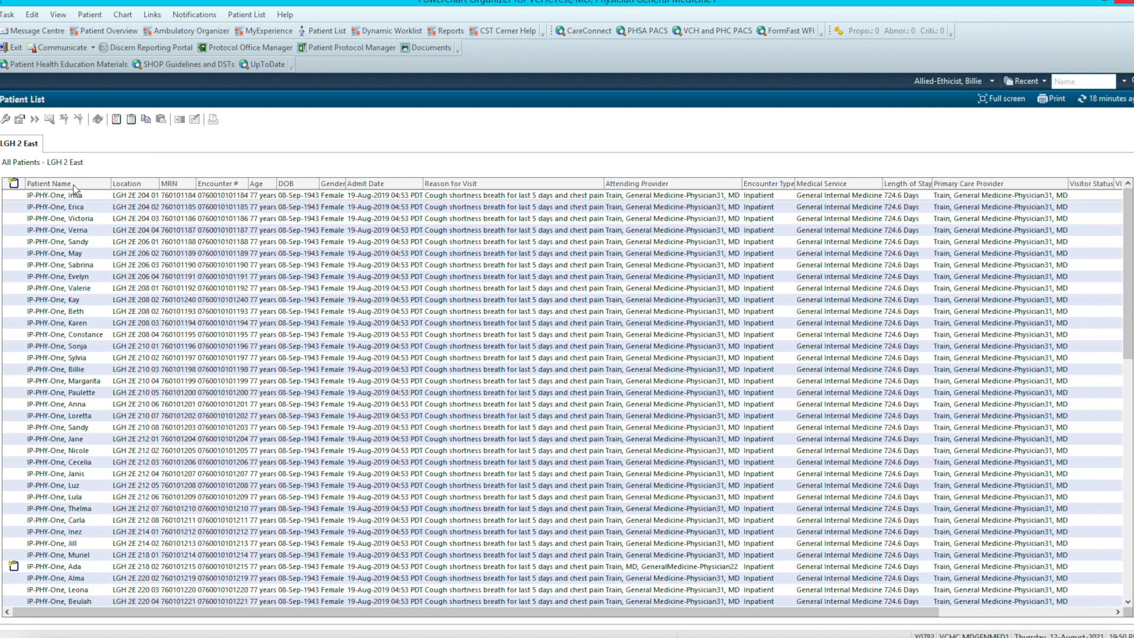
{"action": "mouse_move", "coordinate": [122, 134]}
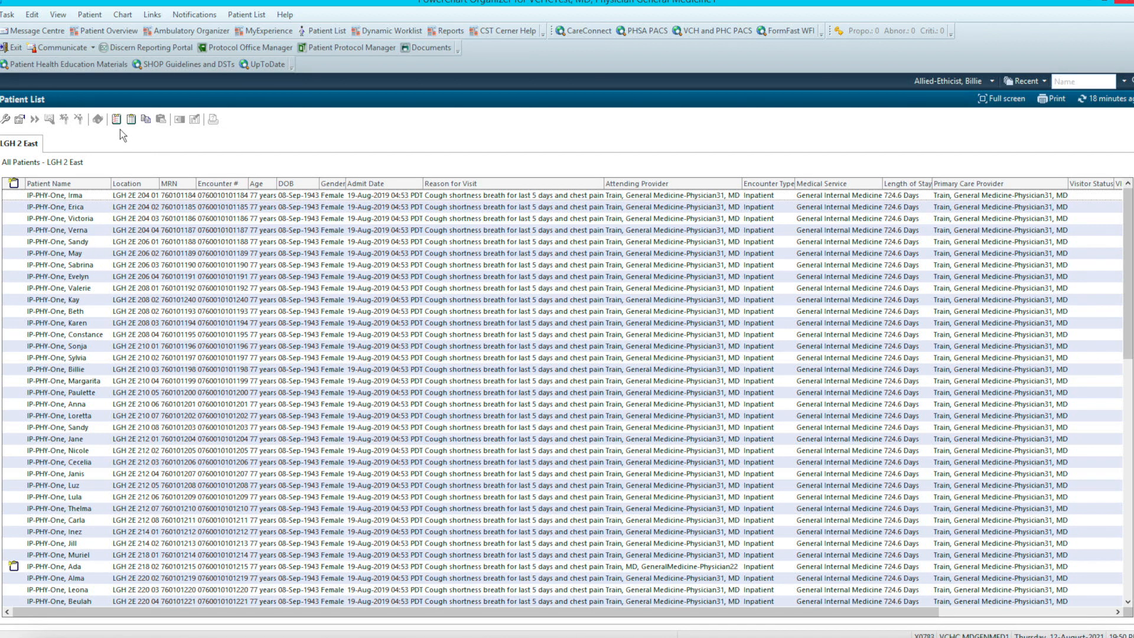
{"action": "mouse_move", "coordinate": [118, 119]}
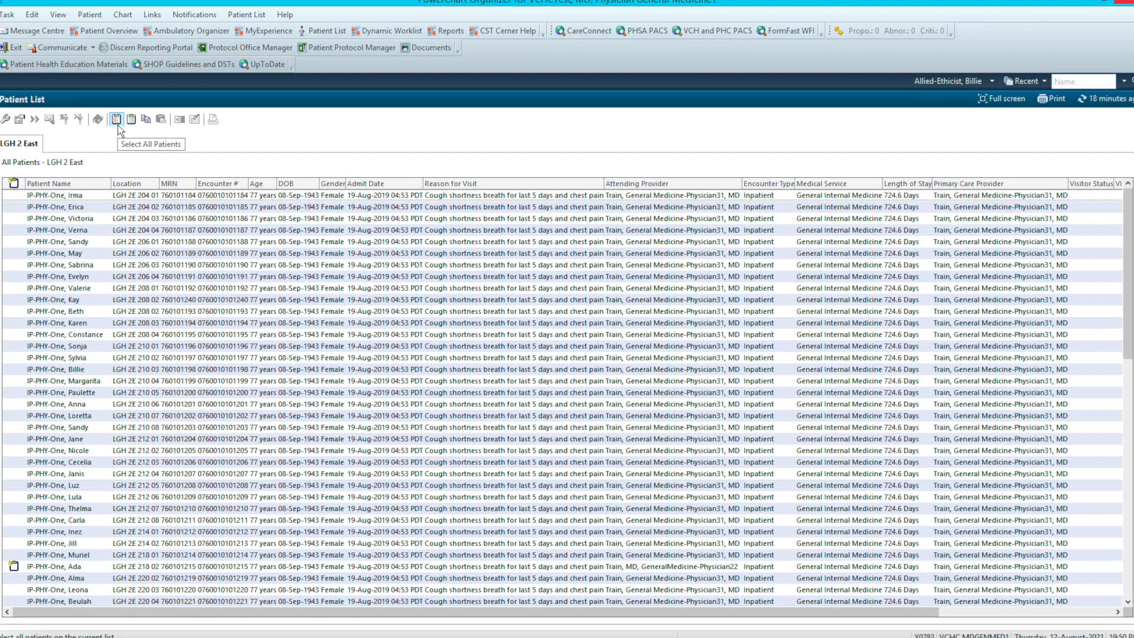
{"action": "left_click", "coordinate": [118, 119]}
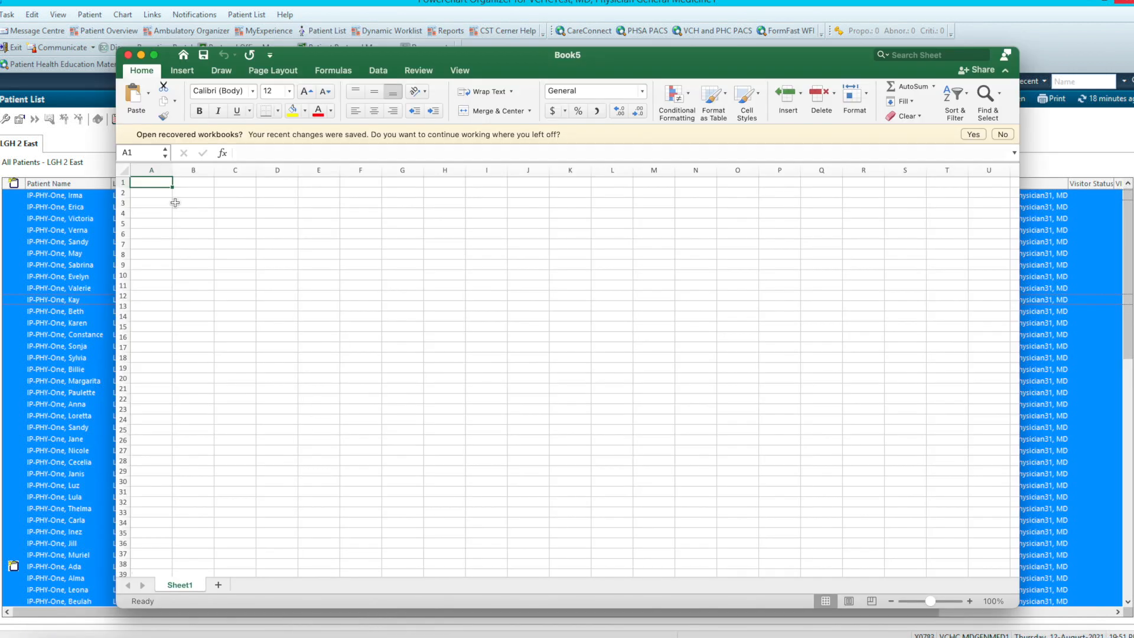
Paste the copied patient list into cell A1 of the blank Book5 workbook
{"action": "right_click", "coordinate": [151, 182]}
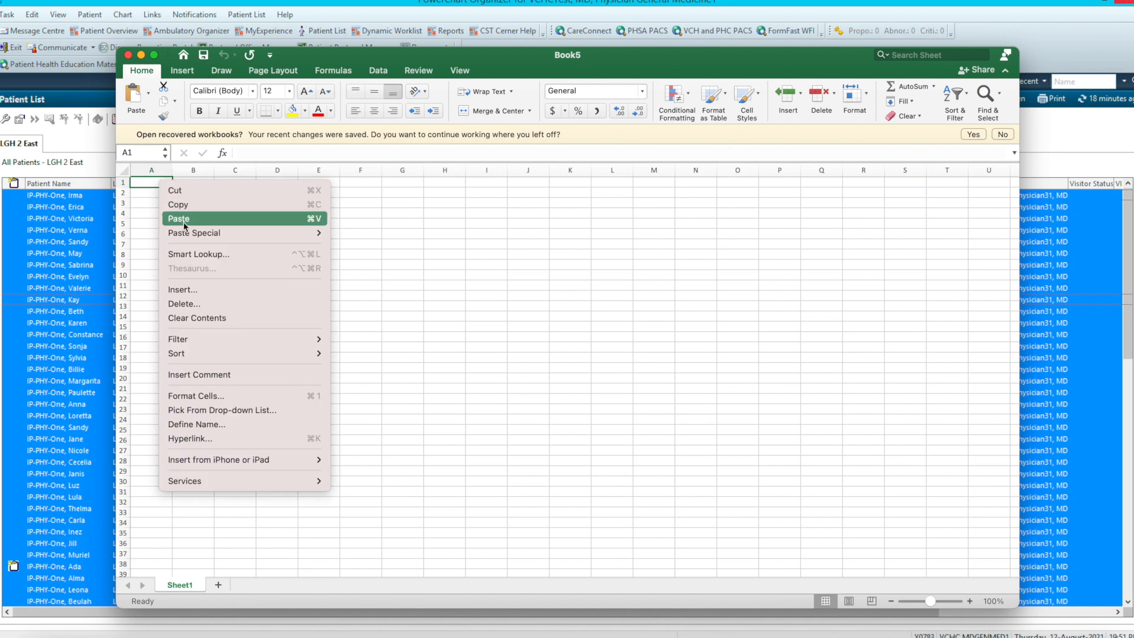
{"action": "left_click", "coordinate": [178, 218]}
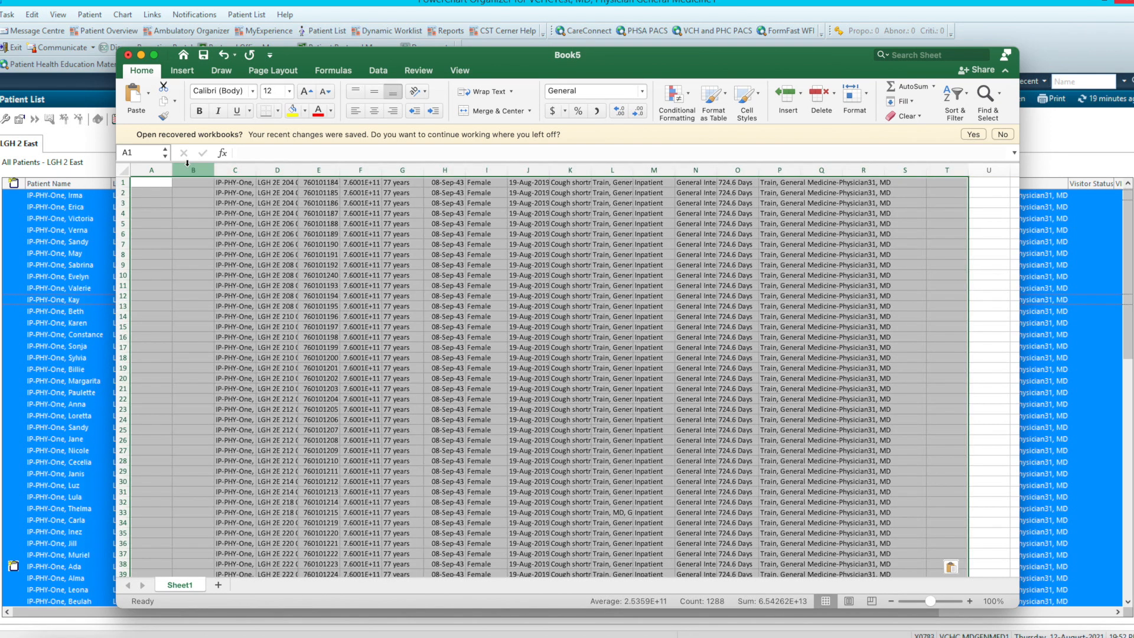
{"action": "left_click", "coordinate": [192, 182]}
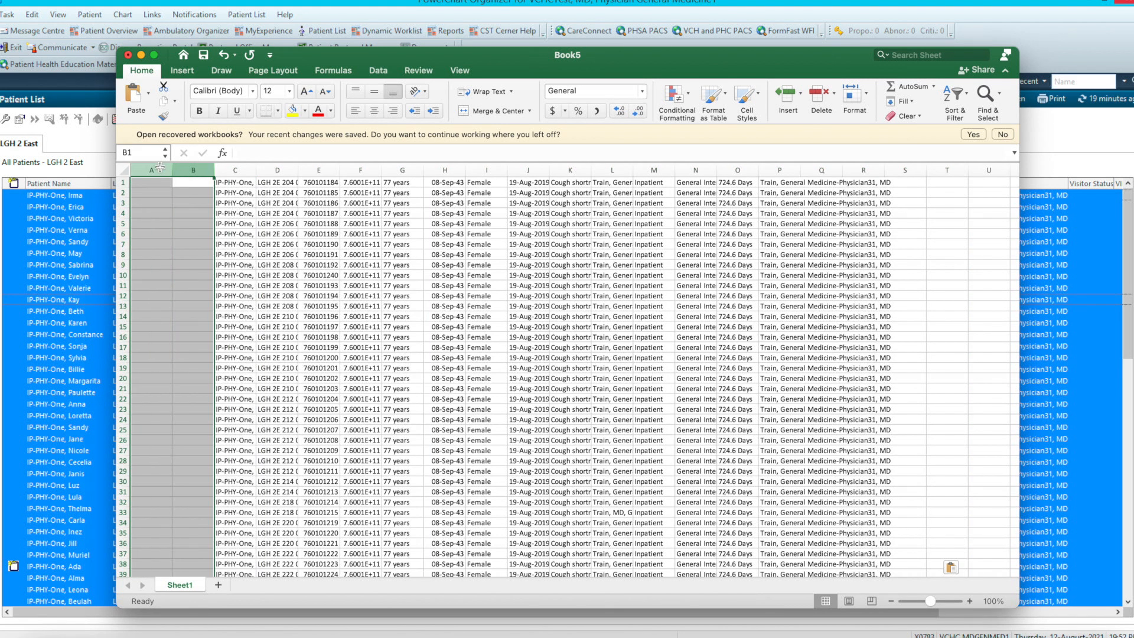
Delete the empty leading columns and all columns beyond name, room and attending provider
{"action": "right_click", "coordinate": [150, 181]}
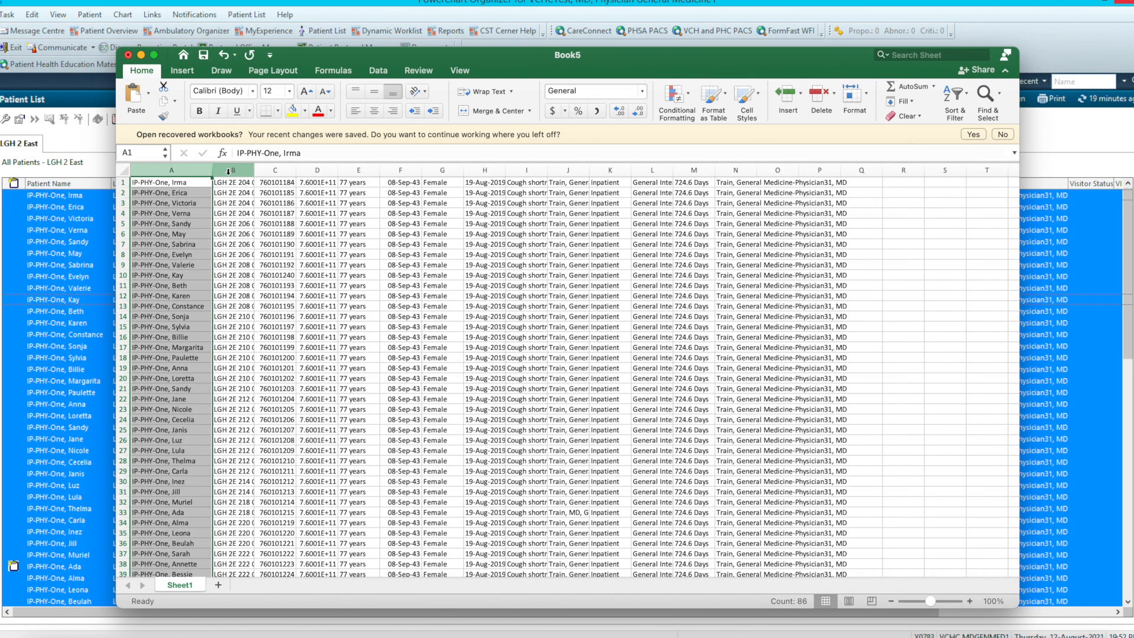
{"action": "left_click", "coordinate": [232, 182]}
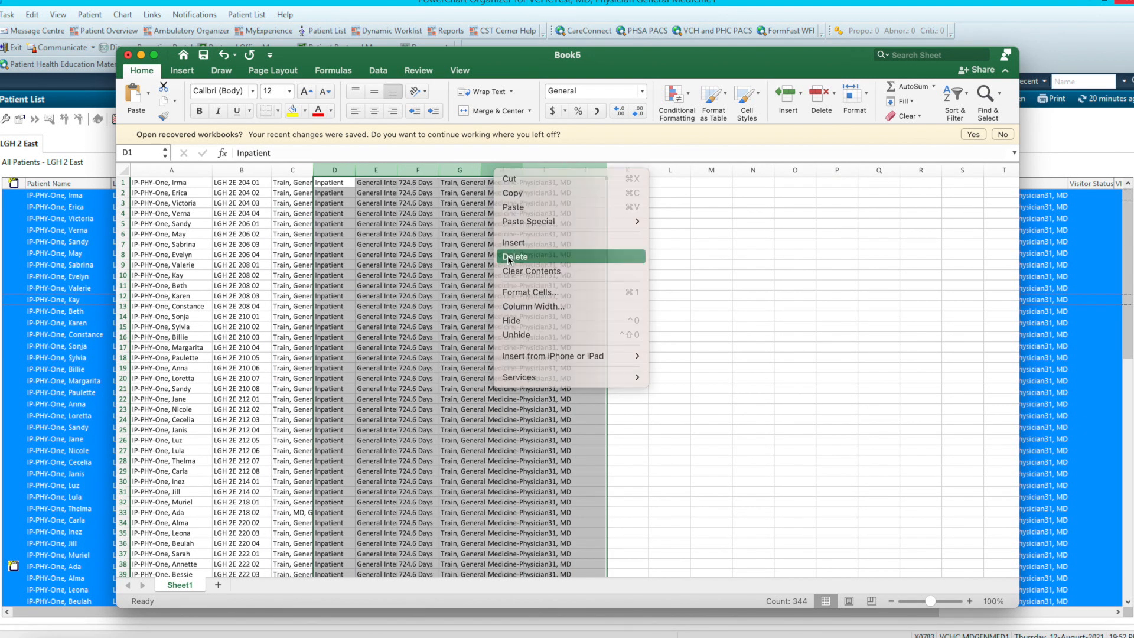
{"action": "left_click", "coordinate": [514, 256]}
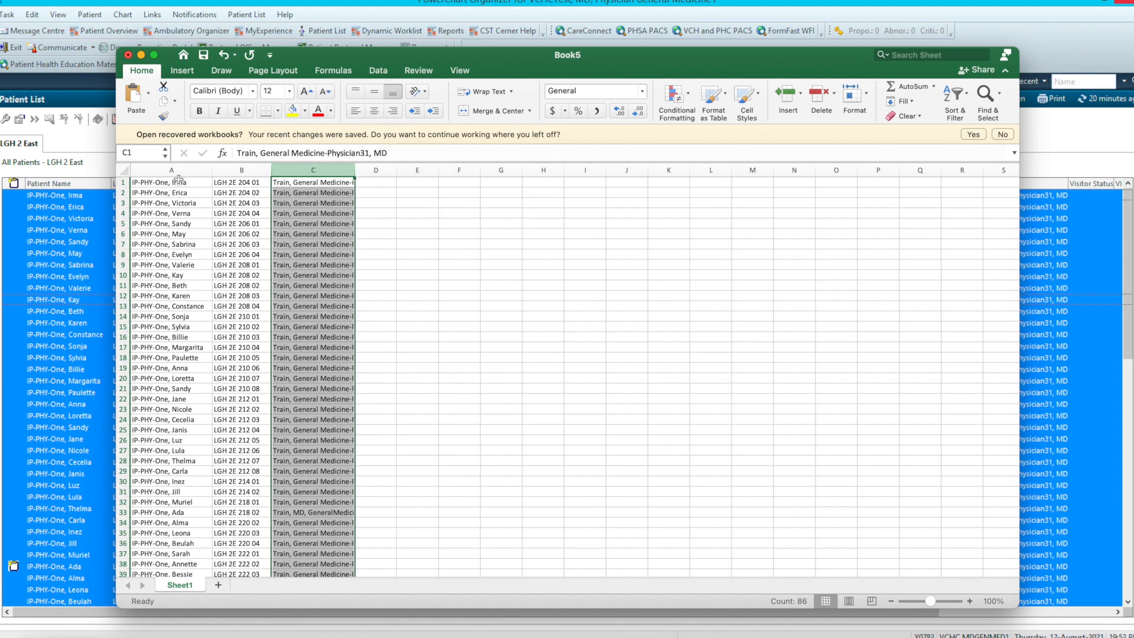
{"action": "mouse_move", "coordinate": [473, 210]}
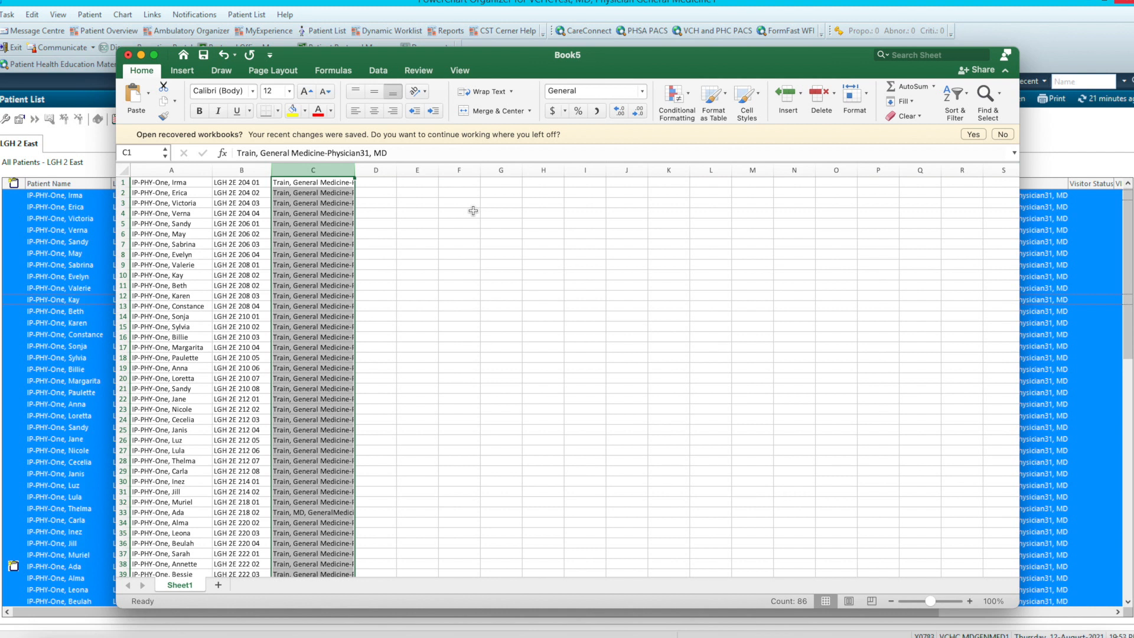
{"action": "mouse_move", "coordinate": [428, 217]}
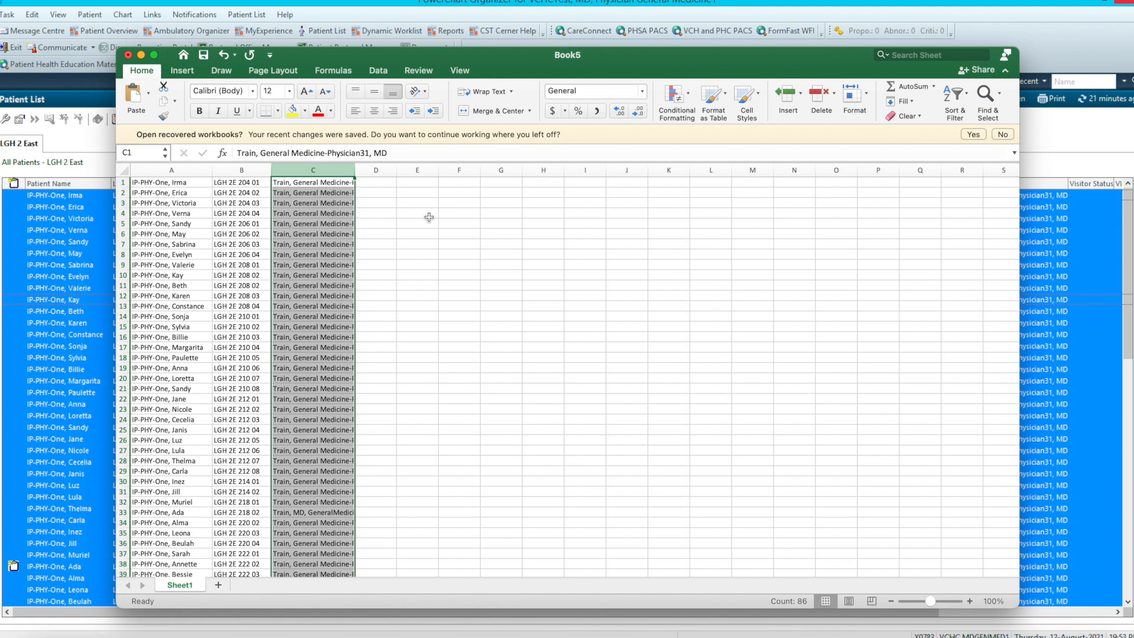
{"action": "mouse_move", "coordinate": [286, 74]}
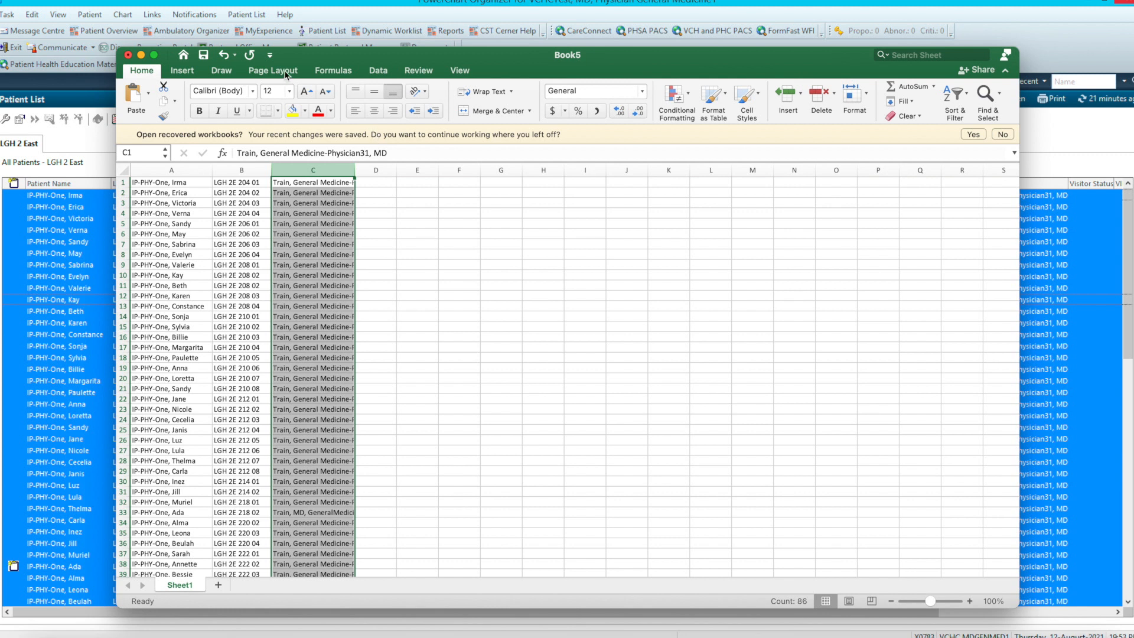
Set a custom header with 'WED' and the date at left and 'HOSPITALIST LIST' centred
{"action": "left_click", "coordinate": [273, 70]}
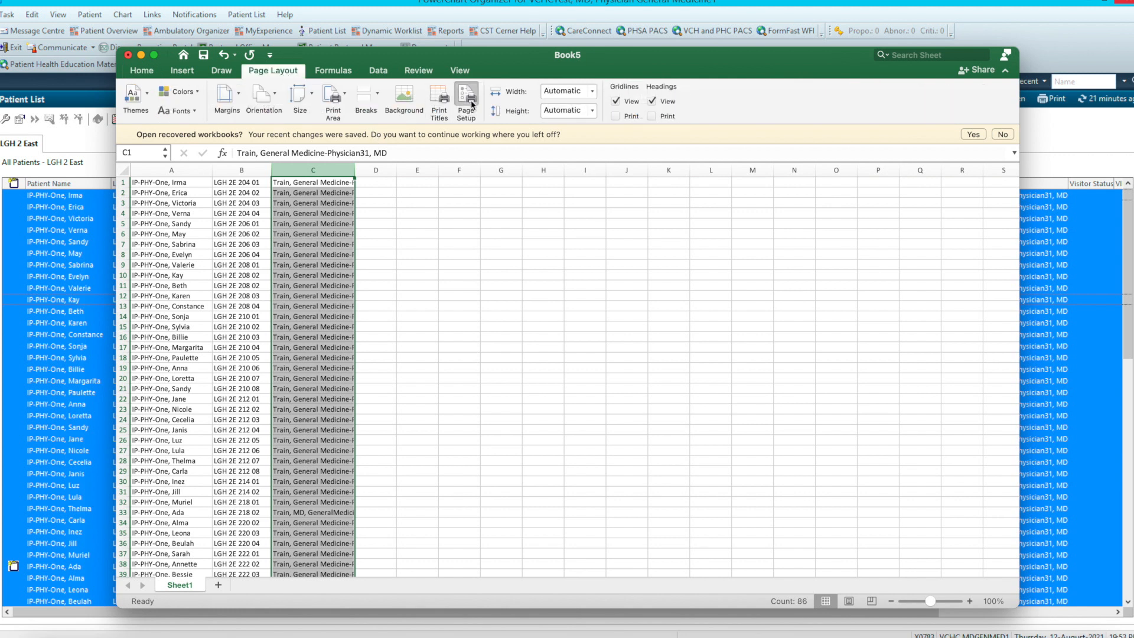
{"action": "left_click", "coordinate": [466, 101]}
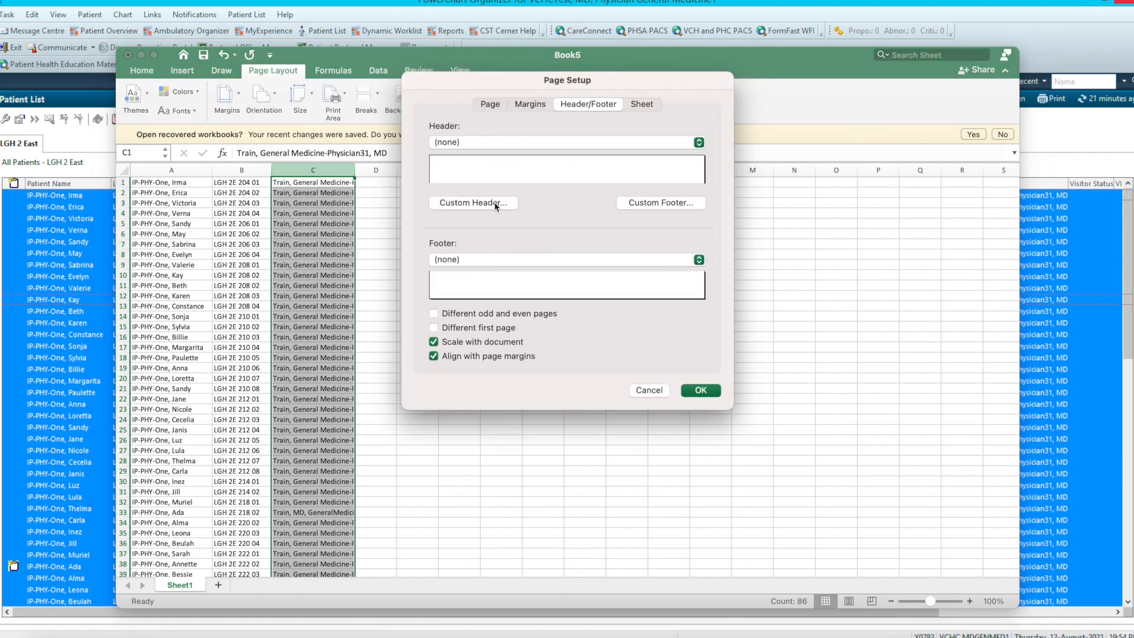
{"action": "left_click", "coordinate": [472, 202]}
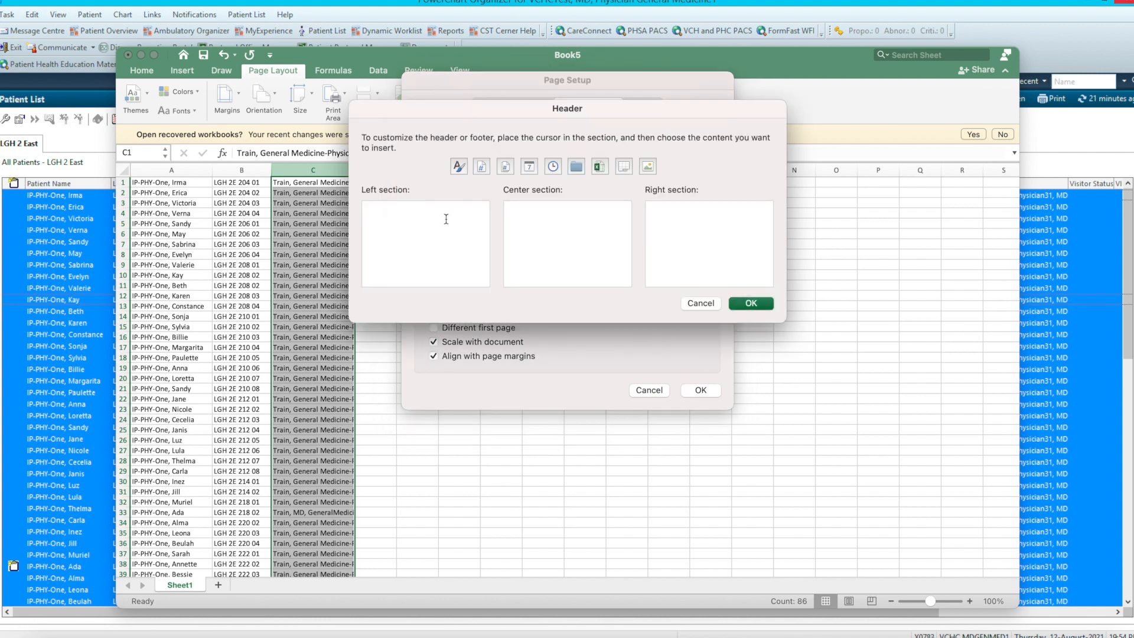
{"action": "type", "text": "WED"}
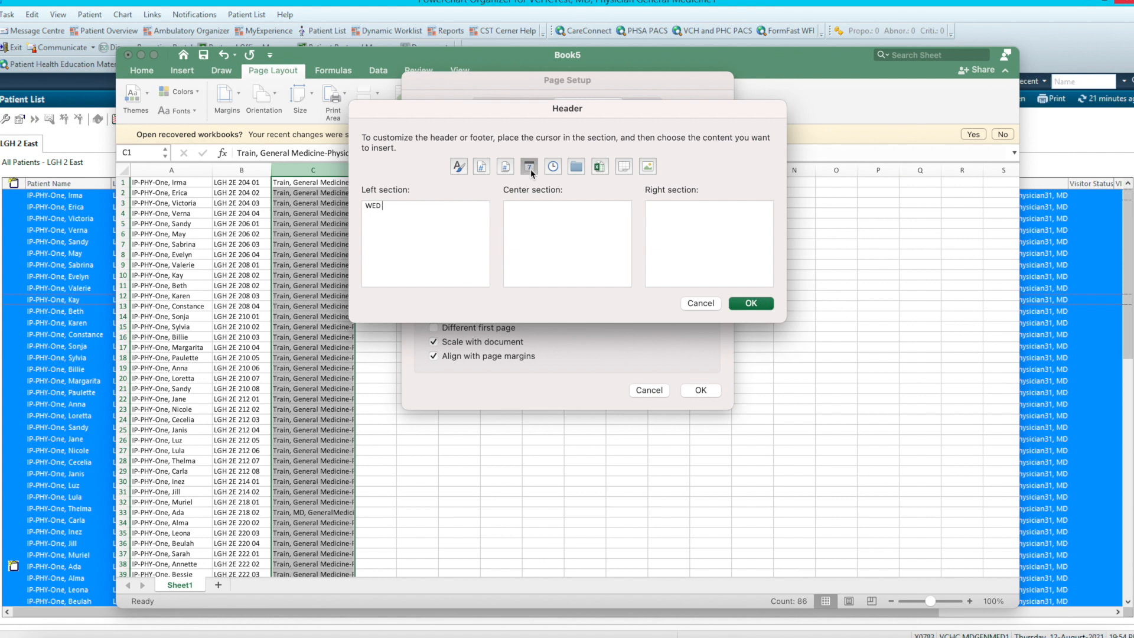
{"action": "left_click", "coordinate": [528, 166]}
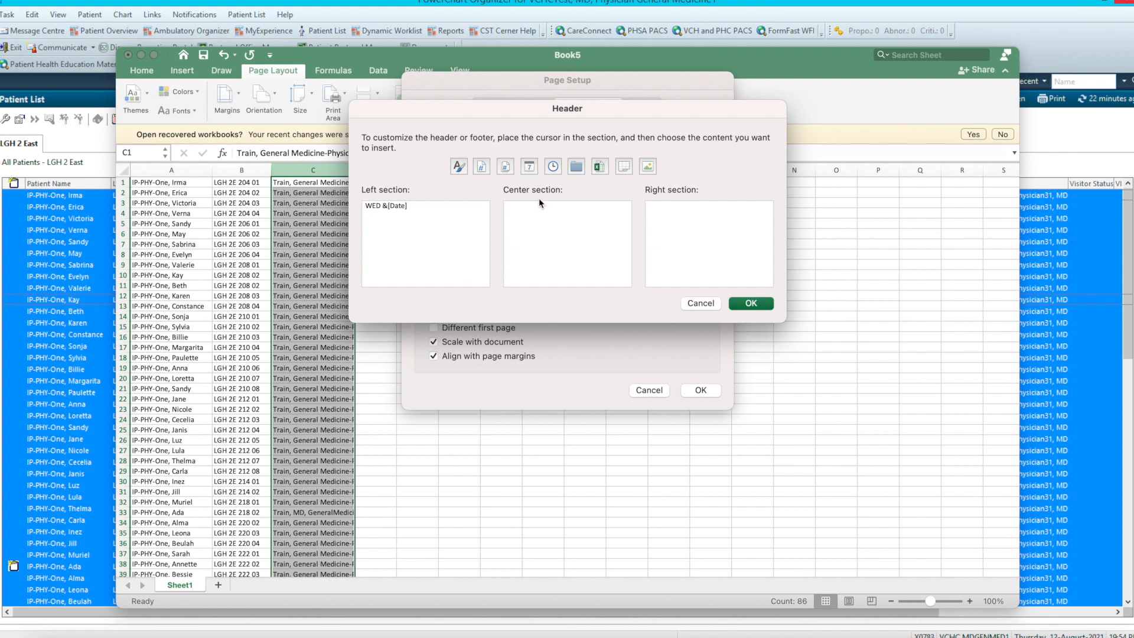
{"action": "type", "text": "HO"}
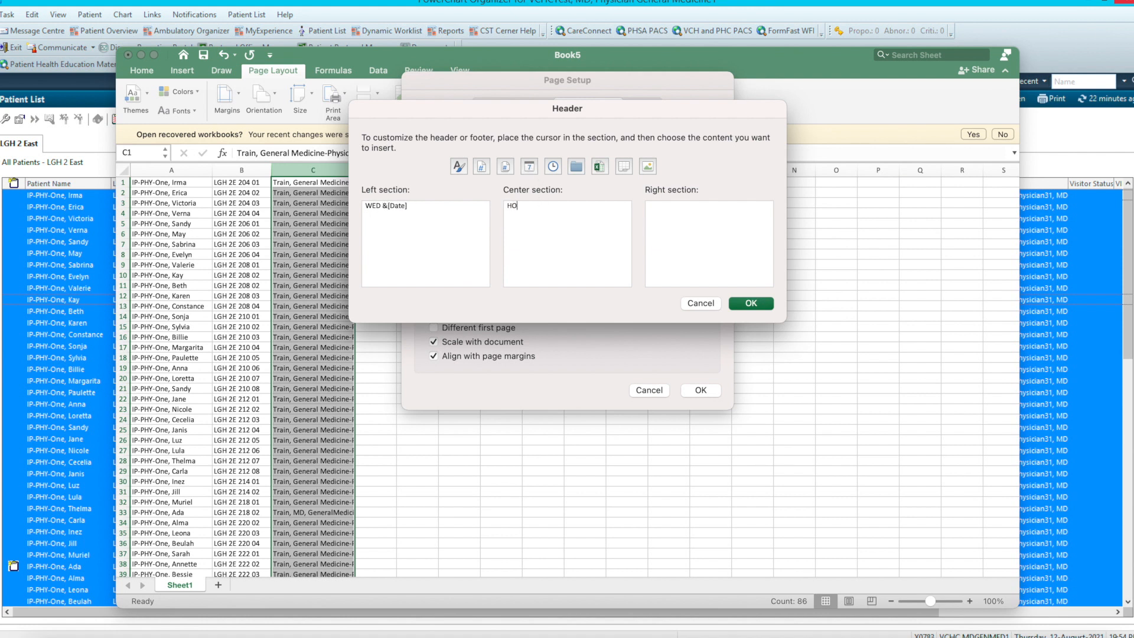
{"action": "type", "text": "SPITALIST LIST"}
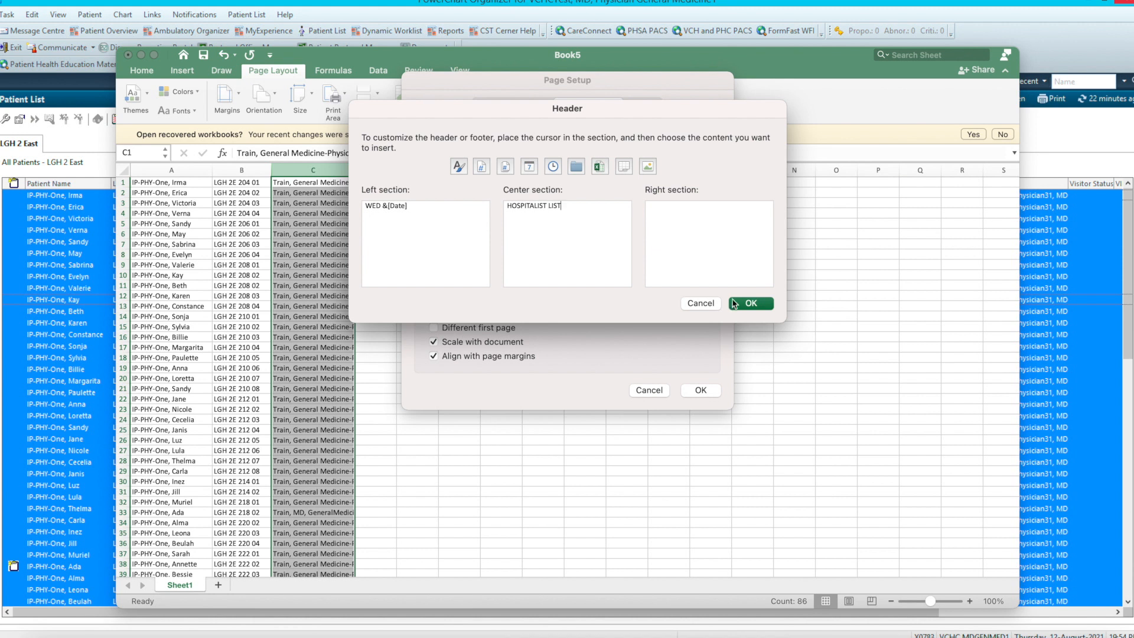
{"action": "left_click", "coordinate": [752, 304]}
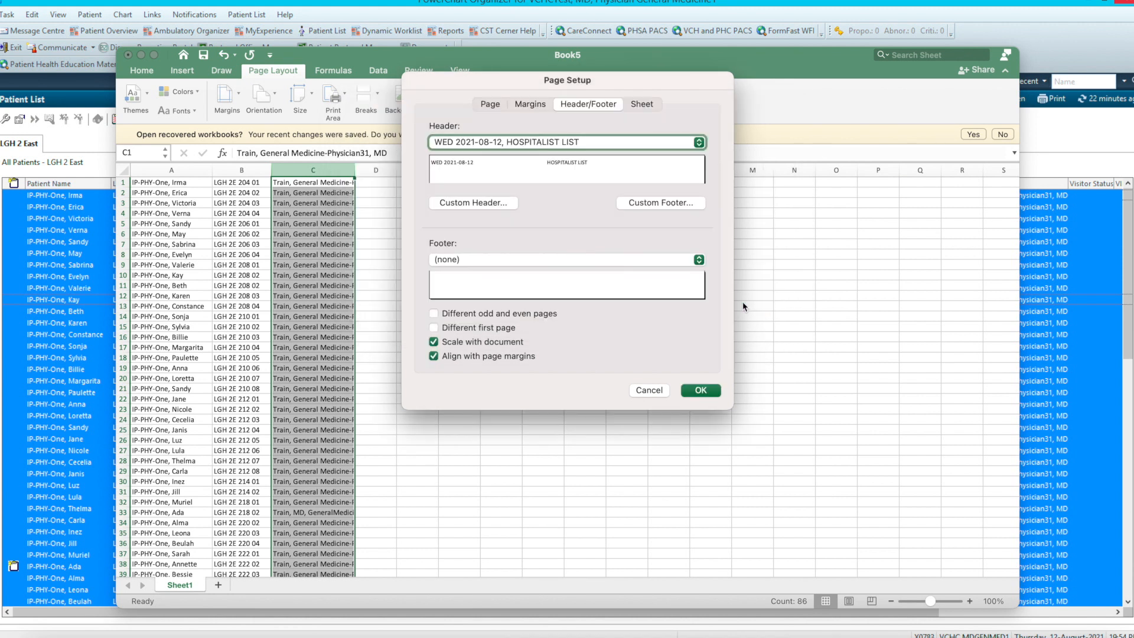
{"action": "mouse_move", "coordinate": [602, 344]}
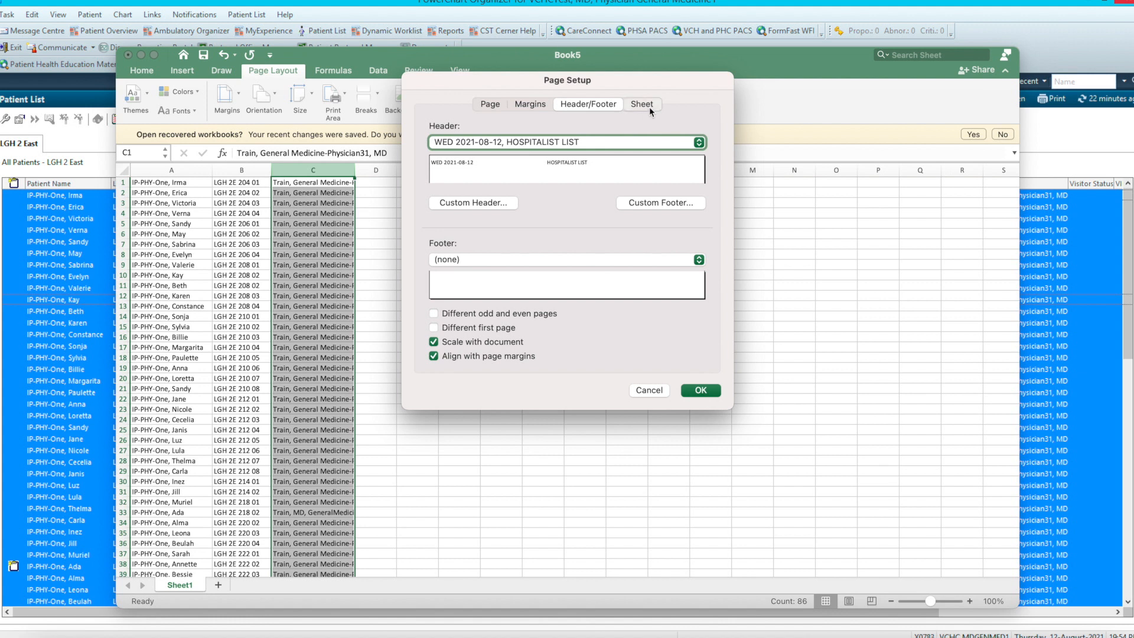
Turn on printed gridlines in Page Setup and bring up the print preview
{"action": "left_click", "coordinate": [640, 104]}
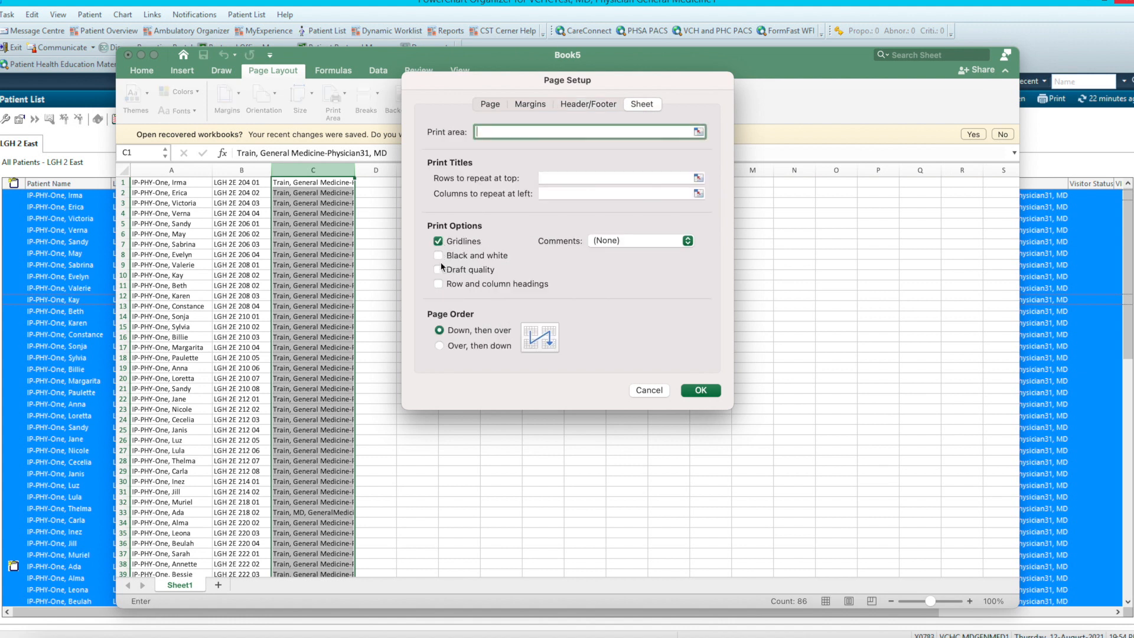
{"action": "left_click", "coordinate": [649, 390]}
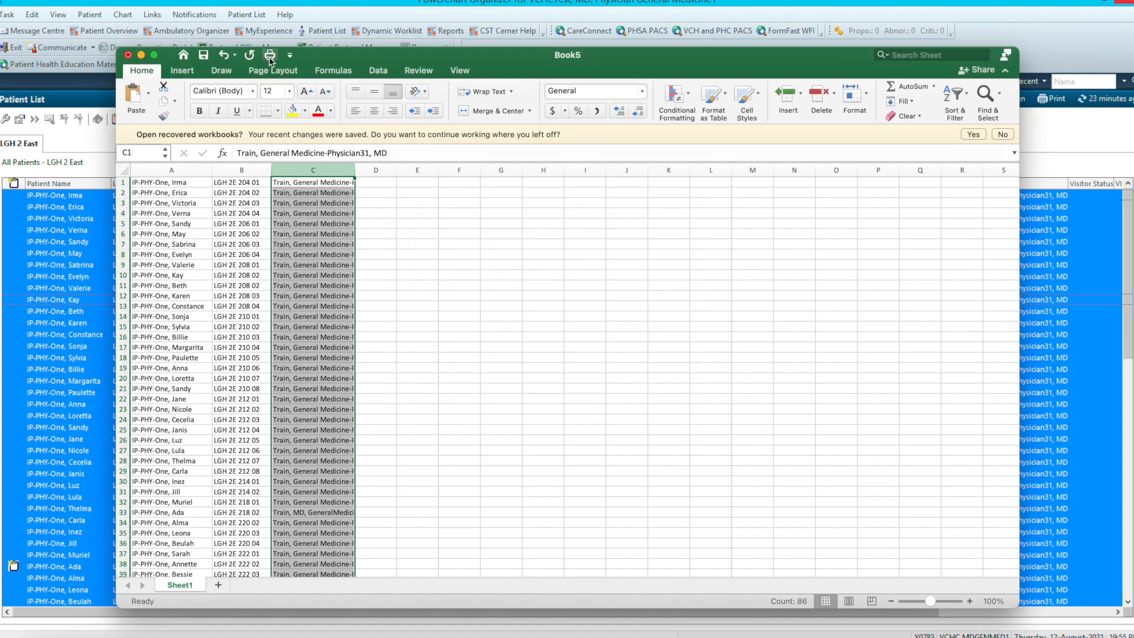
{"action": "left_click", "coordinate": [269, 56]}
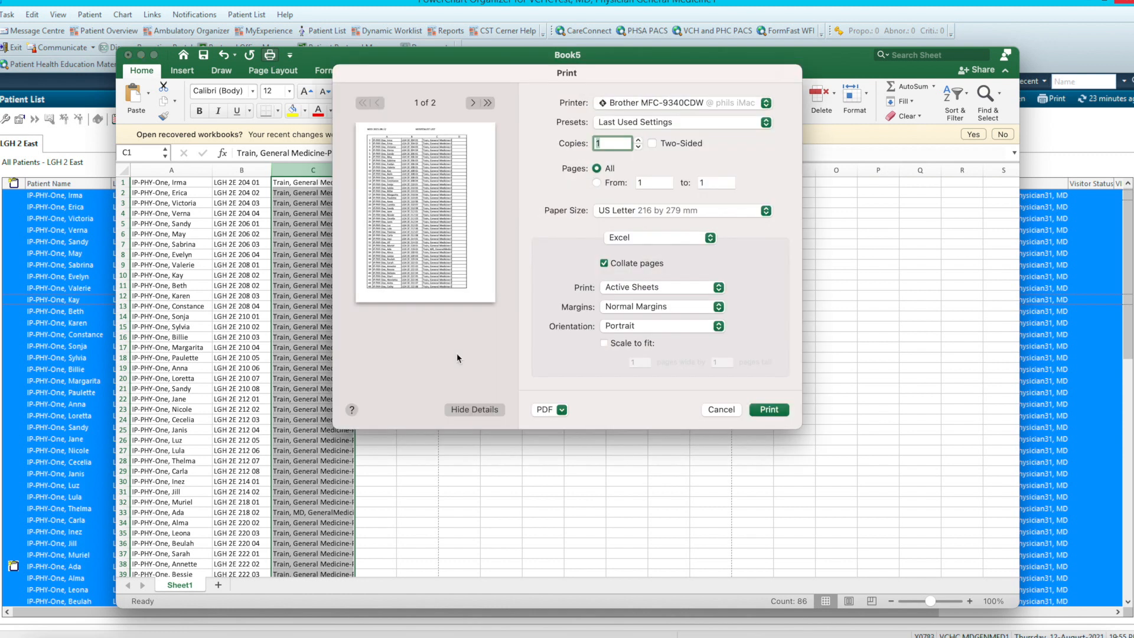
{"action": "mouse_move", "coordinate": [536, 395]}
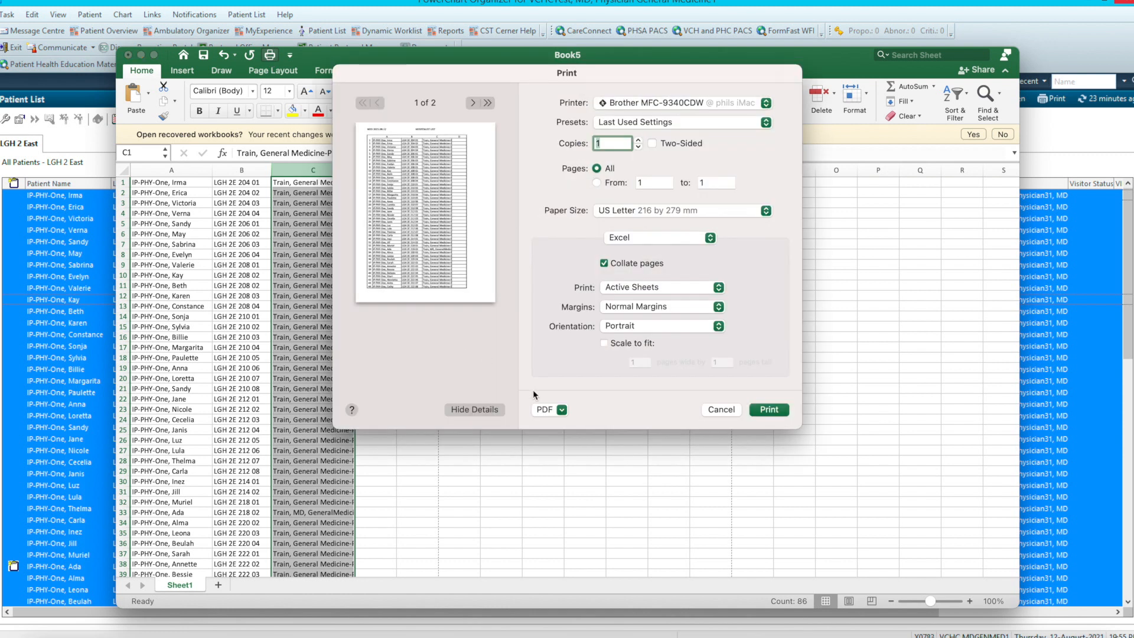
{"action": "mouse_move", "coordinate": [626, 540]}
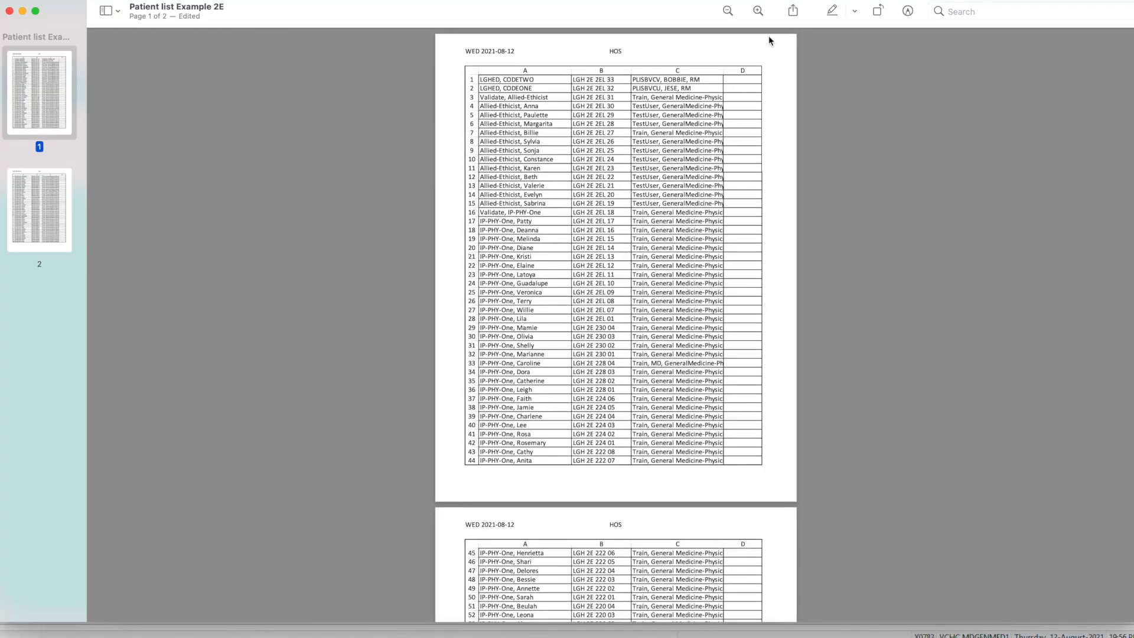
{"action": "left_click", "coordinate": [757, 11]}
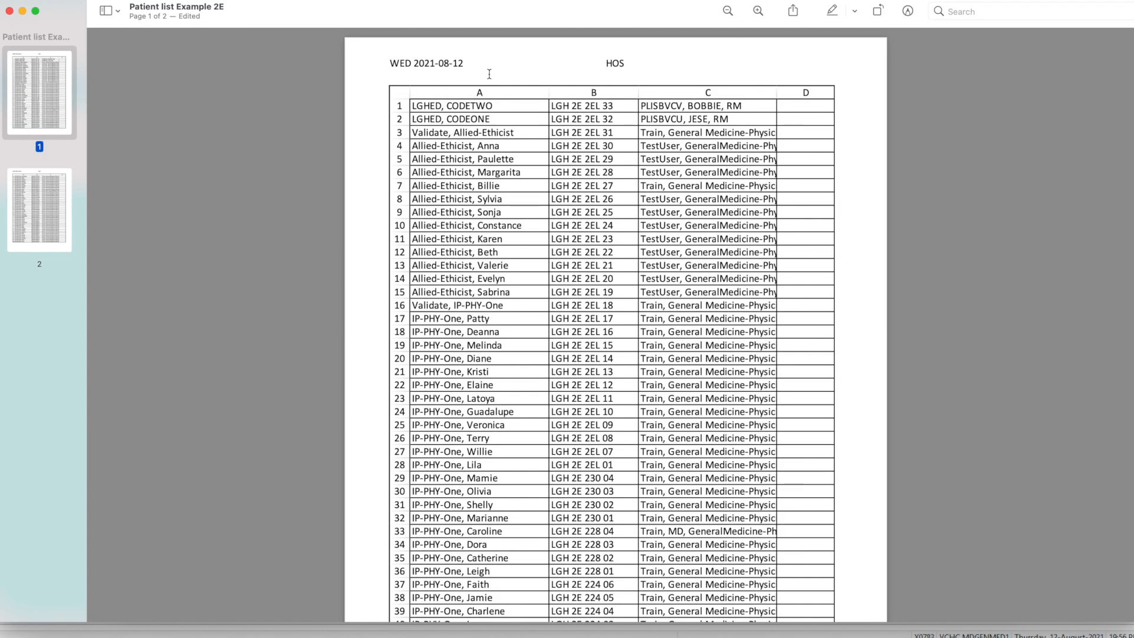
{"action": "scroll", "scroll_direction": "down", "scroll_amount": 3}
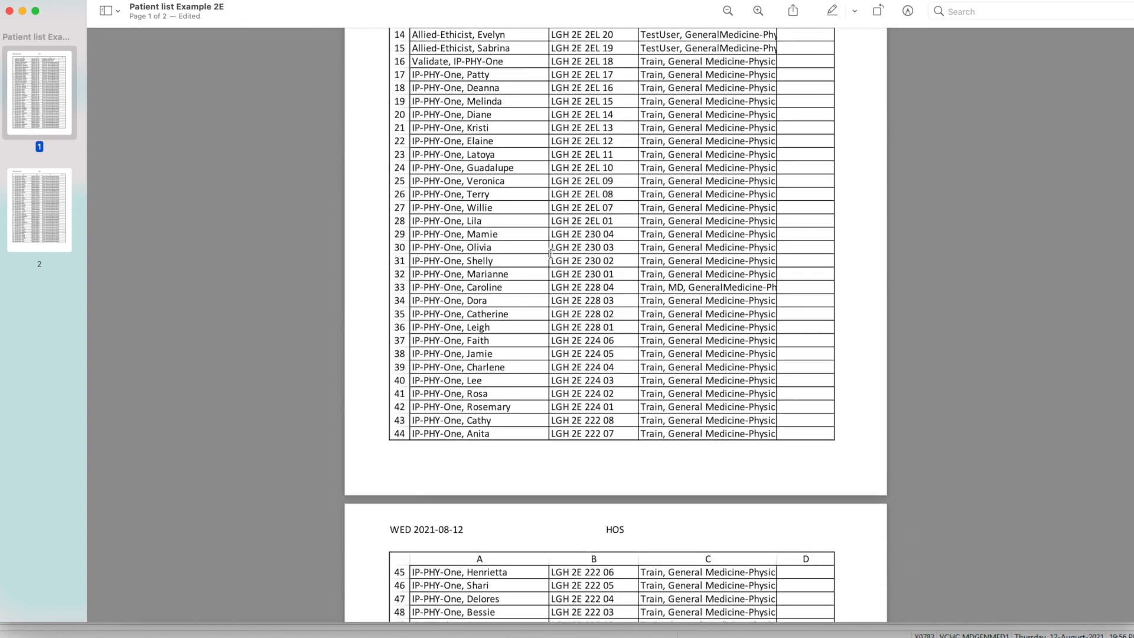
{"action": "scroll", "scroll_direction": "down", "scroll_amount": 3}
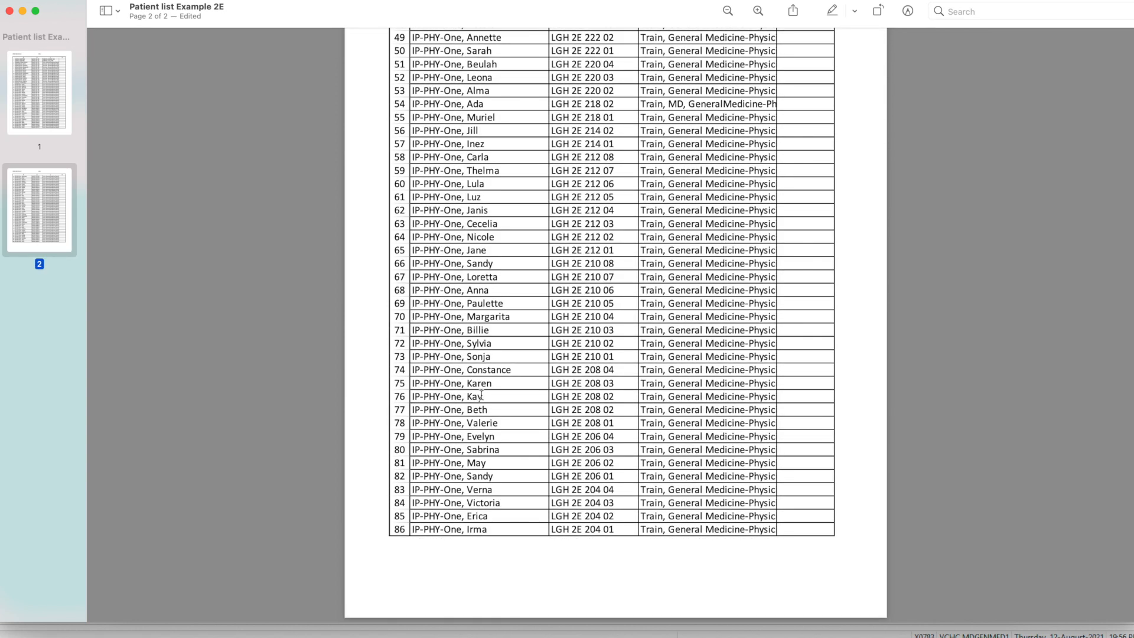
{"action": "scroll", "scroll_direction": "up", "scroll_amount": 3}
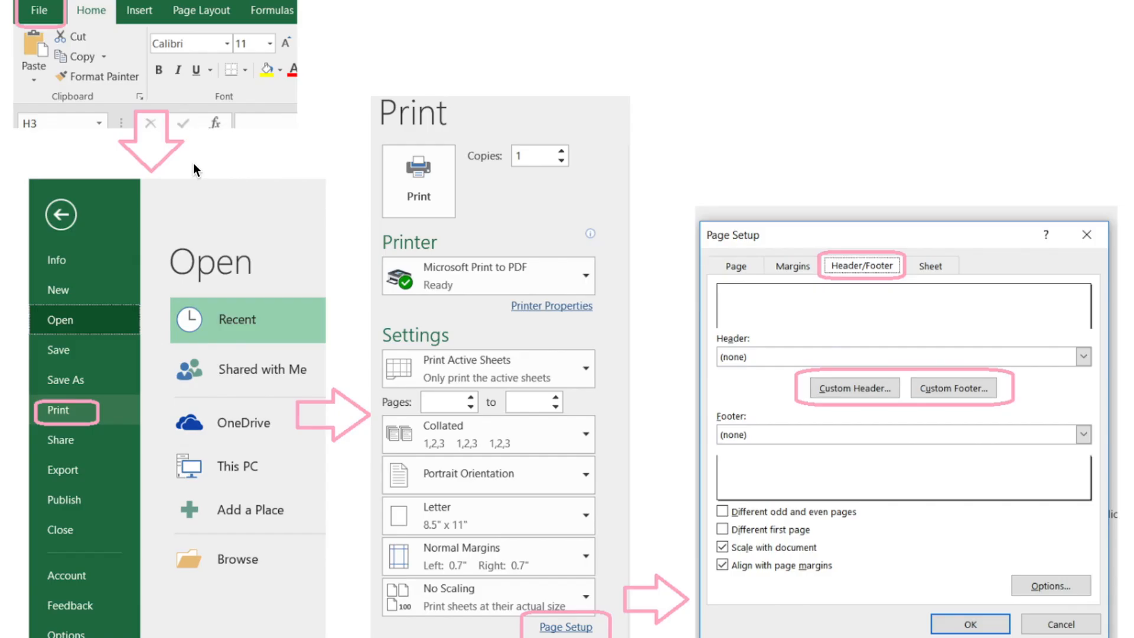
{"action": "mouse_move", "coordinate": [54, 13]}
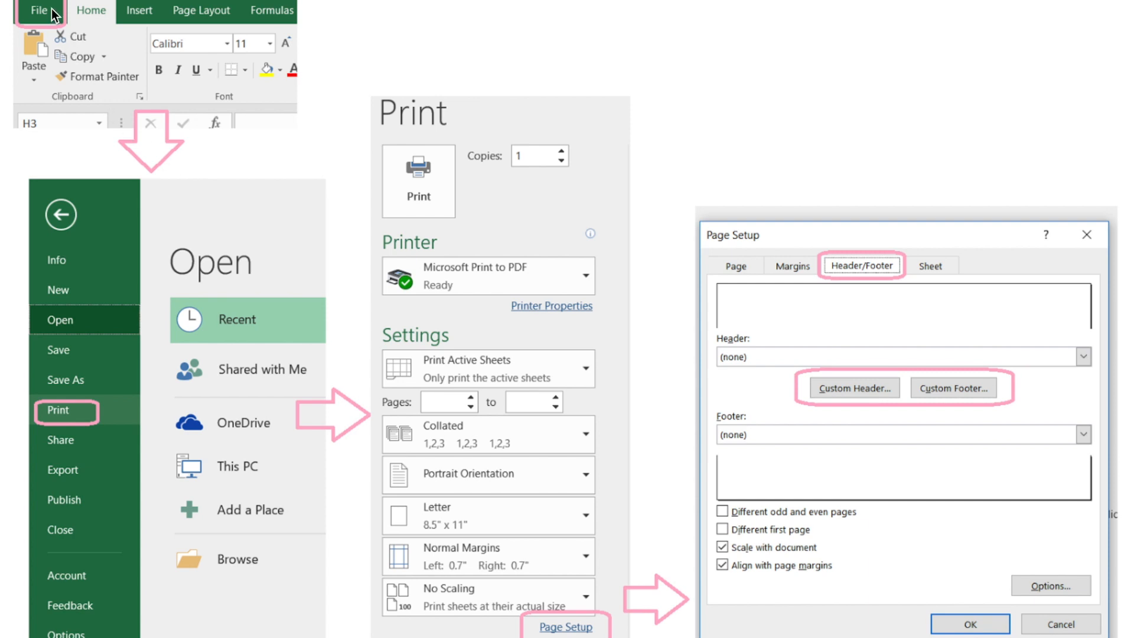
{"action": "mouse_move", "coordinate": [144, 394]}
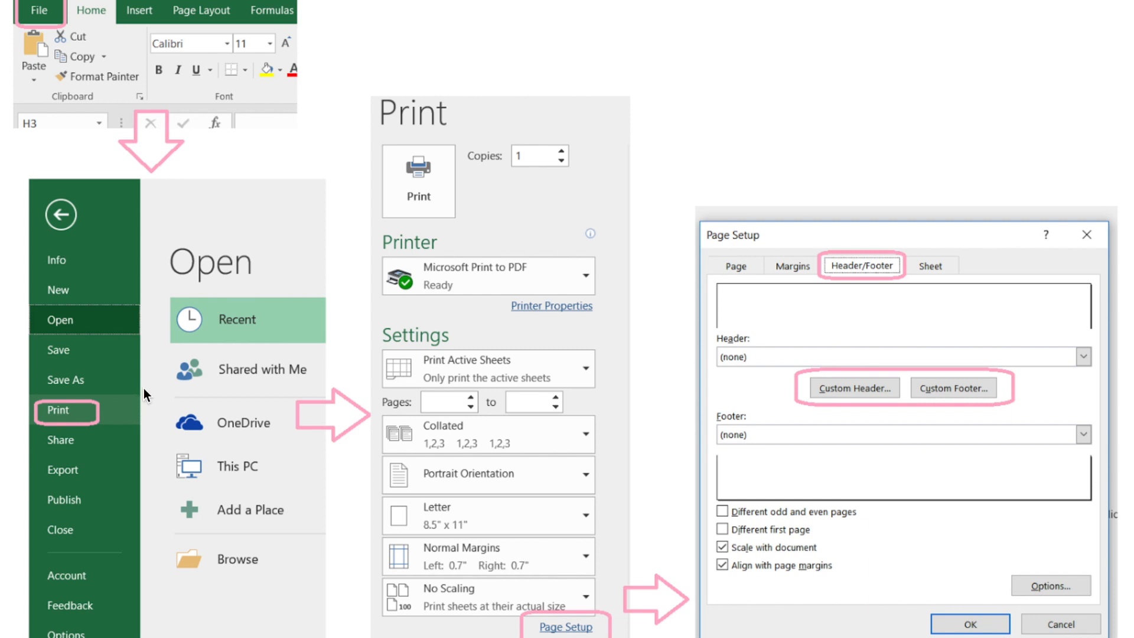
{"action": "mouse_move", "coordinate": [341, 440]}
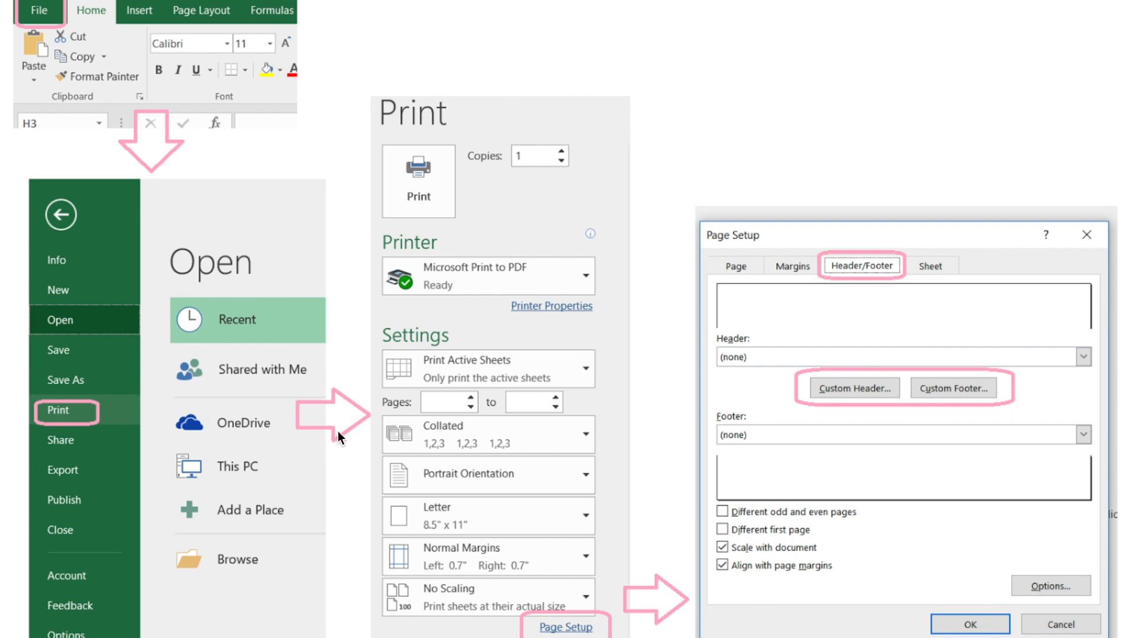
{"action": "mouse_move", "coordinate": [572, 566]}
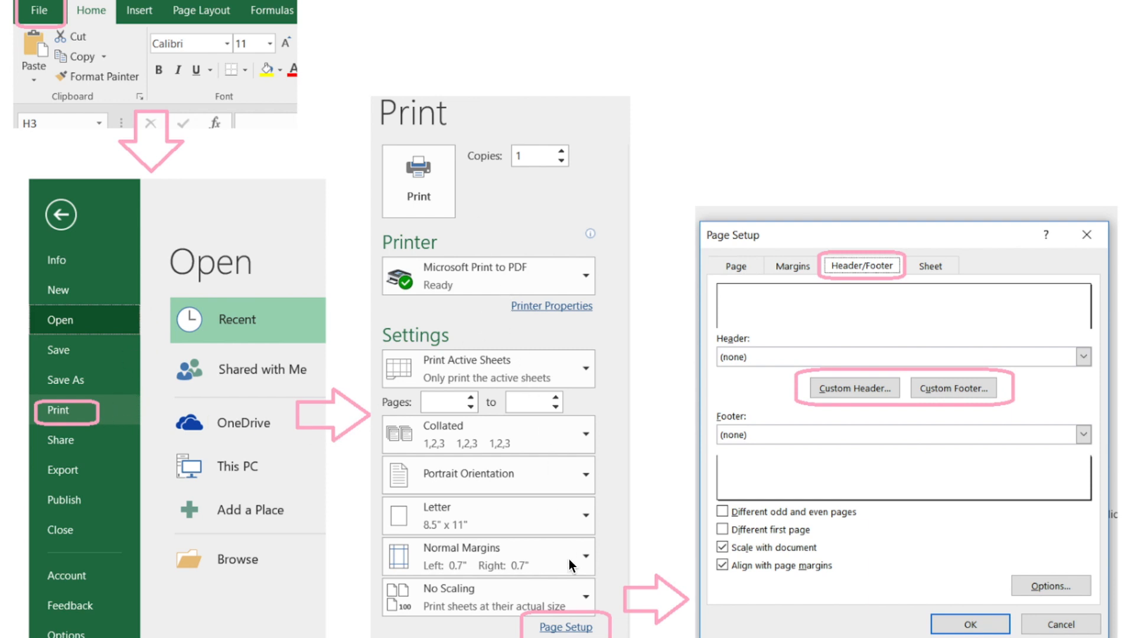
{"action": "mouse_move", "coordinate": [812, 419]}
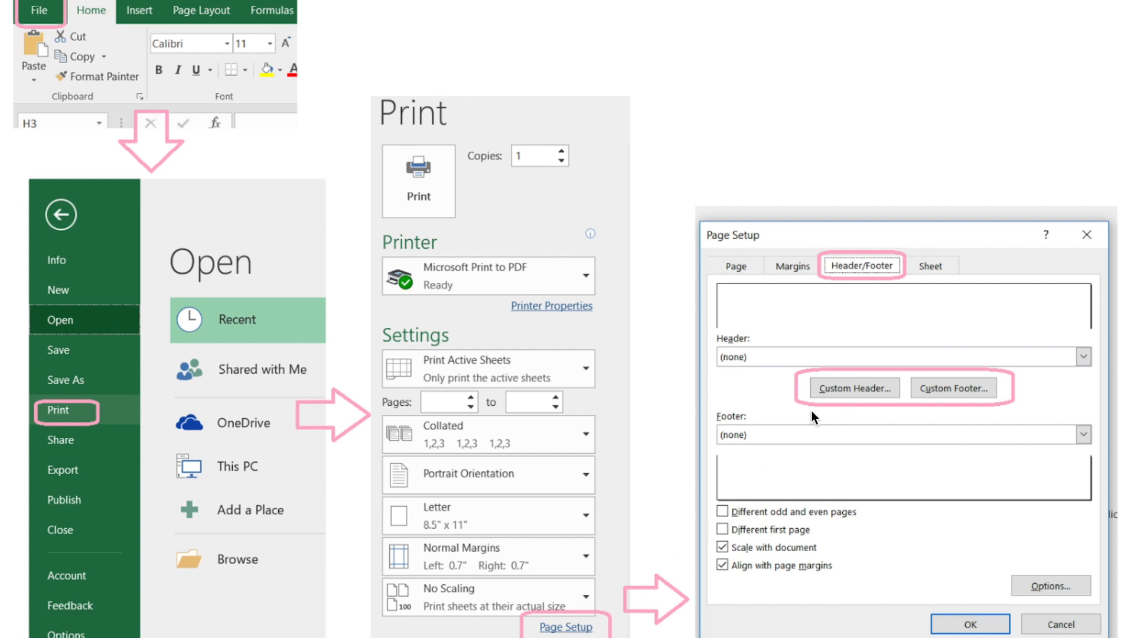
{"action": "mouse_move", "coordinate": [876, 281]}
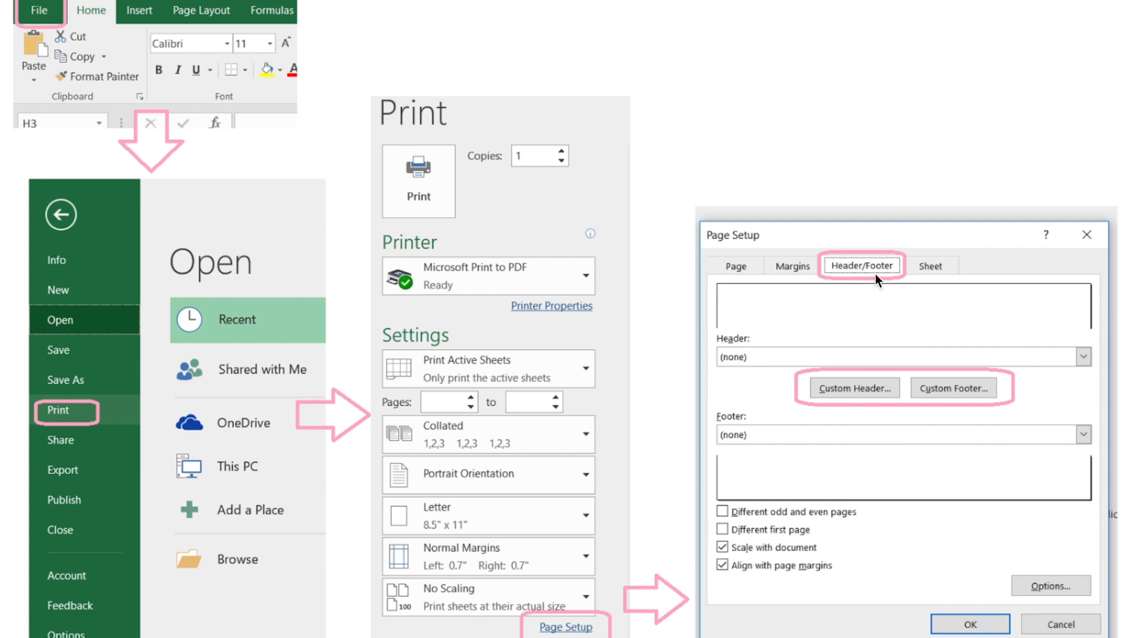
{"action": "mouse_move", "coordinate": [870, 365]}
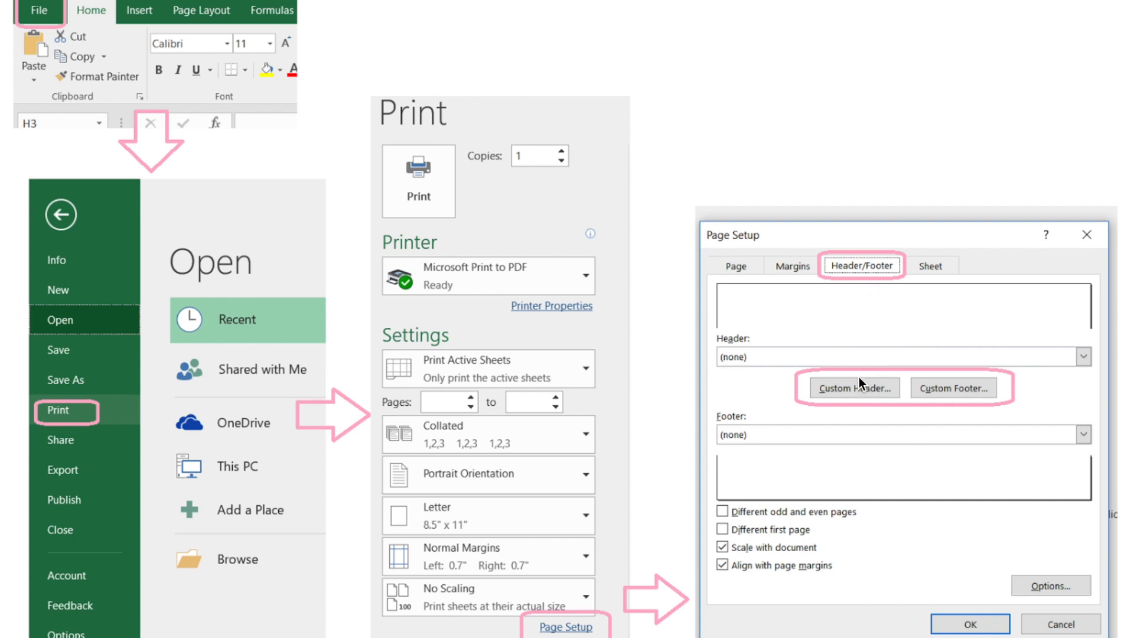
{"action": "mouse_move", "coordinate": [812, 458]}
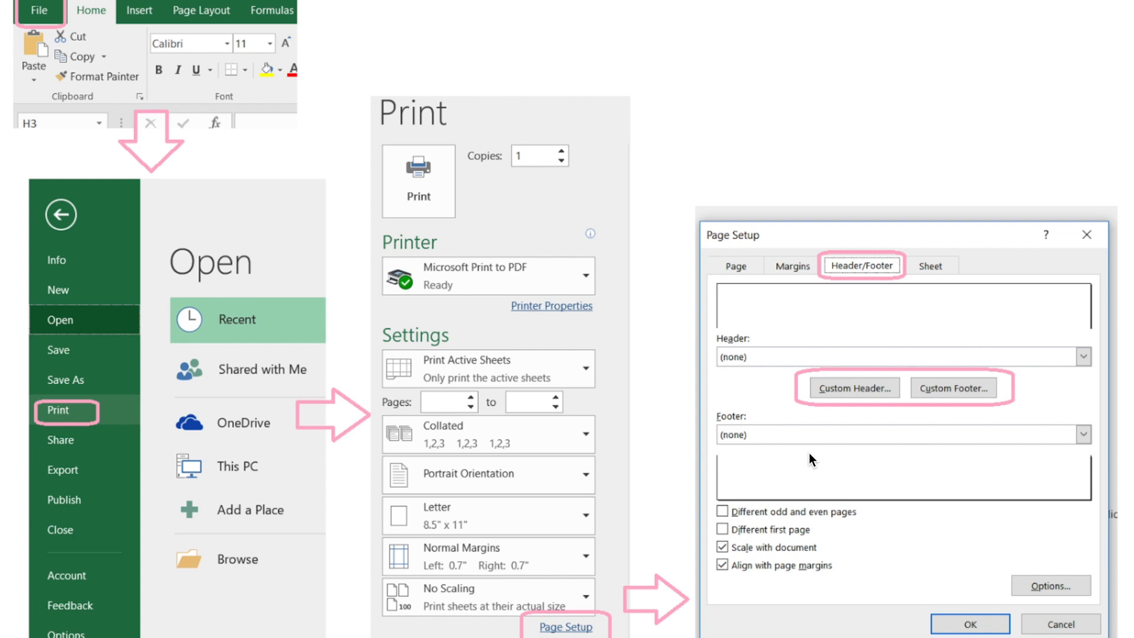
{"action": "left_click", "coordinate": [929, 266]}
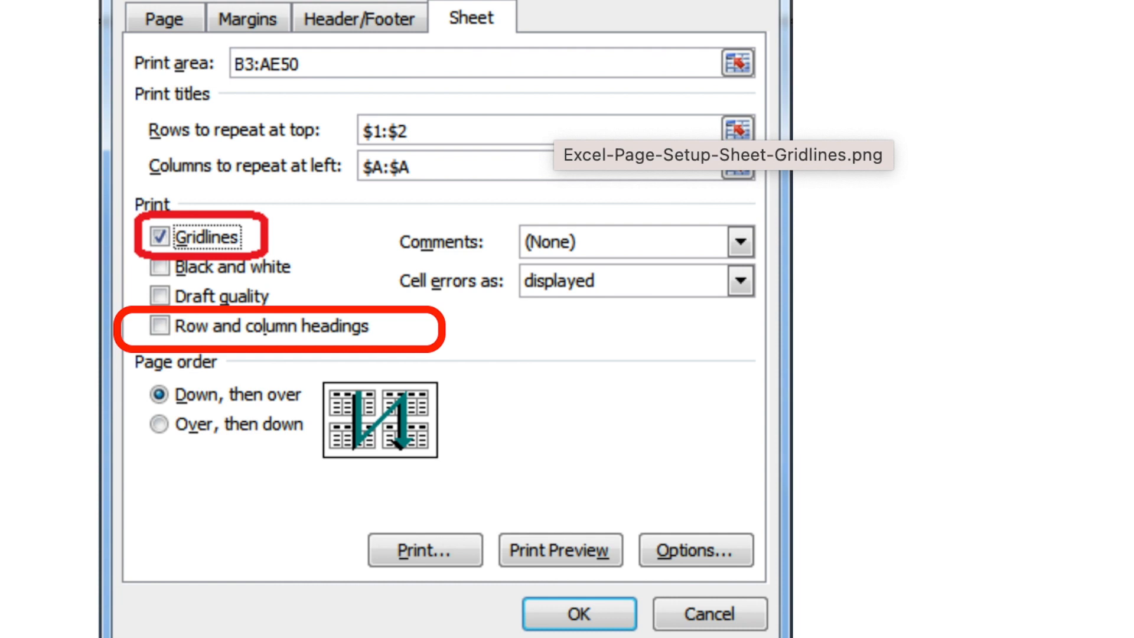
{"action": "mouse_move", "coordinate": [280, 221]}
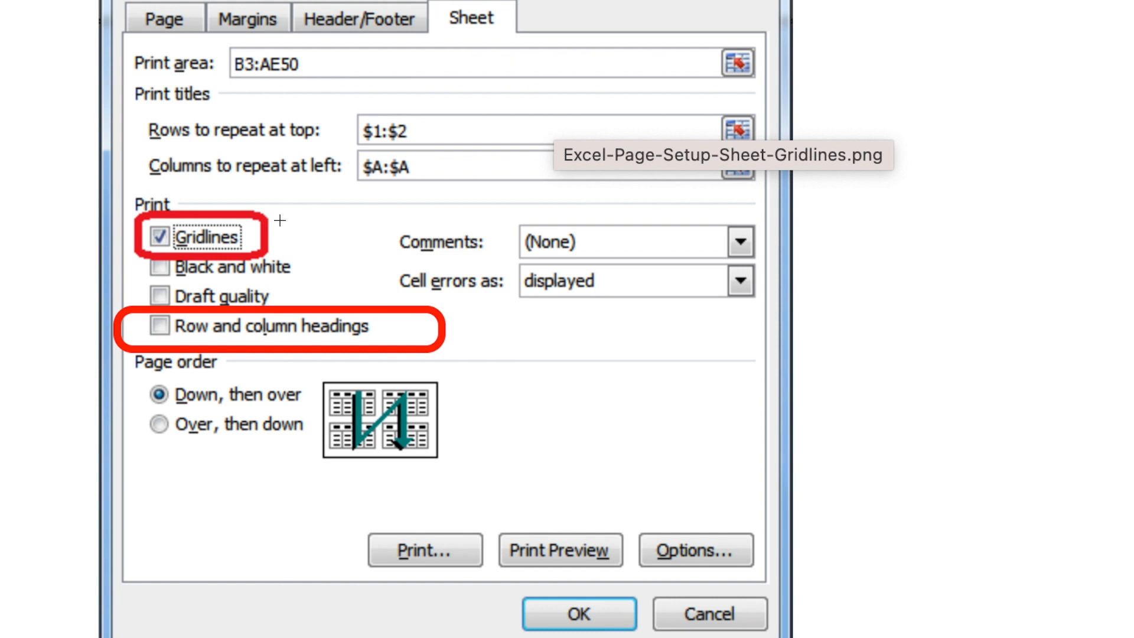
{"action": "mouse_move", "coordinate": [225, 336]}
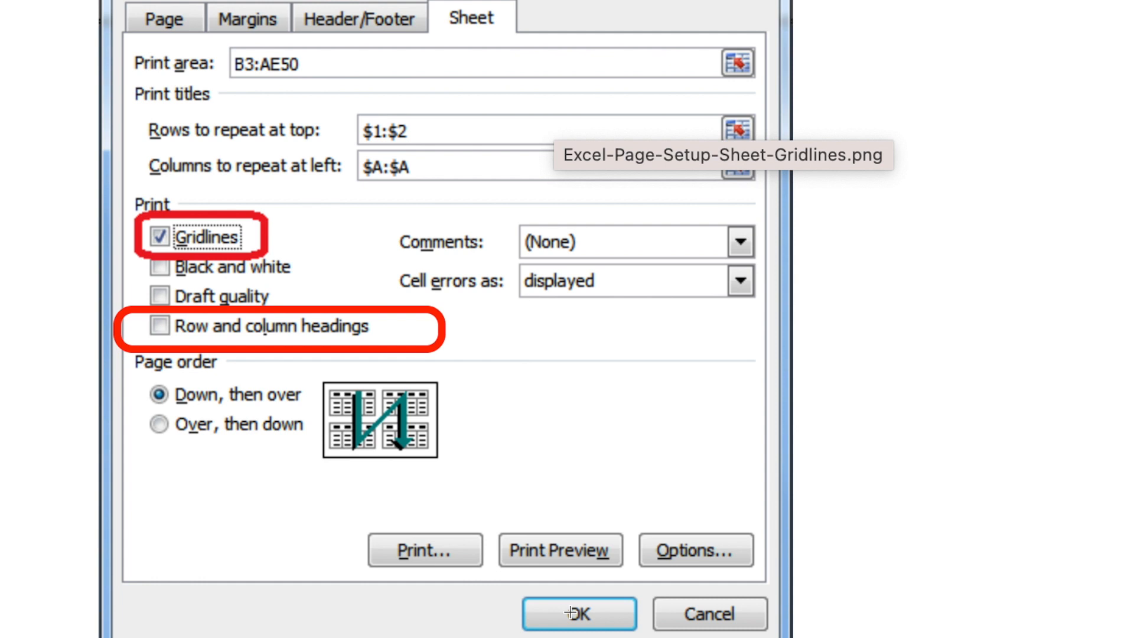
Return to the sample two-page patient list PDF in Preview
{"action": "left_click", "coordinate": [578, 615]}
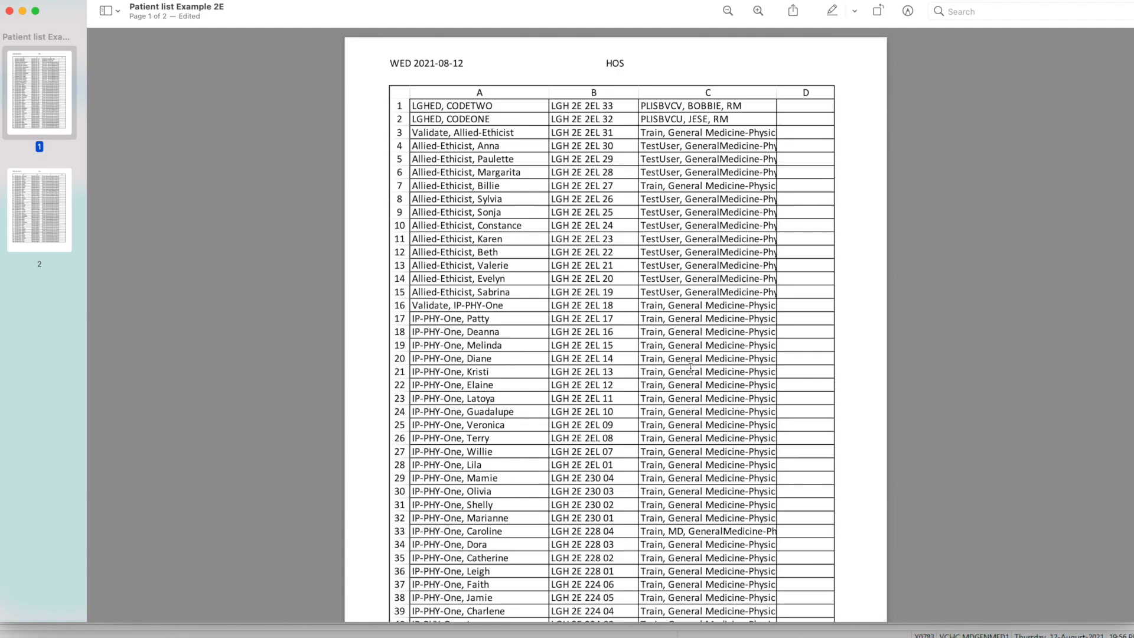